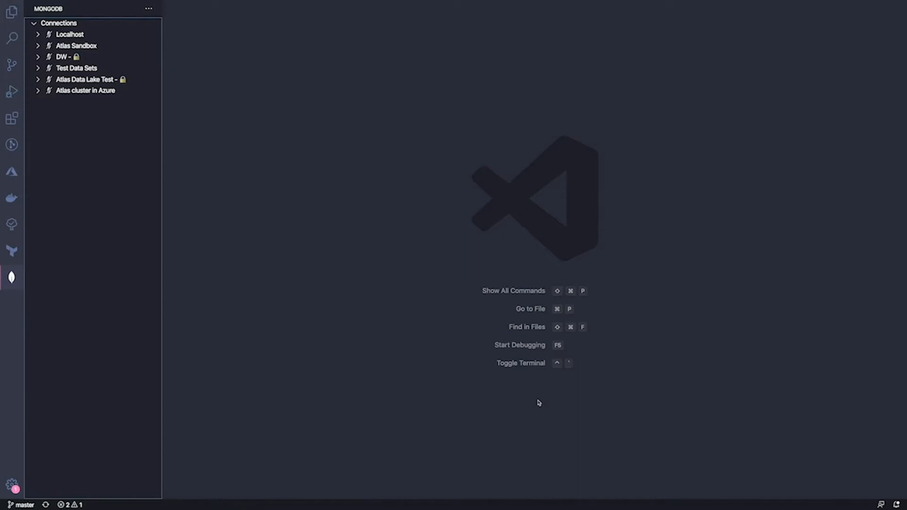
Run 'MongoDB: Connect with Connection String...' and add the cluster to the connections list.
key("cmd+shift+p")
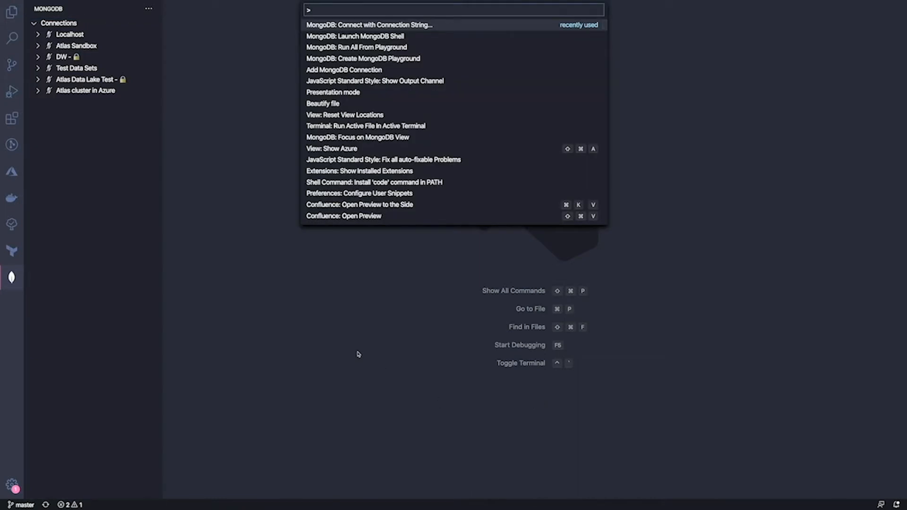
left_click(369, 25)
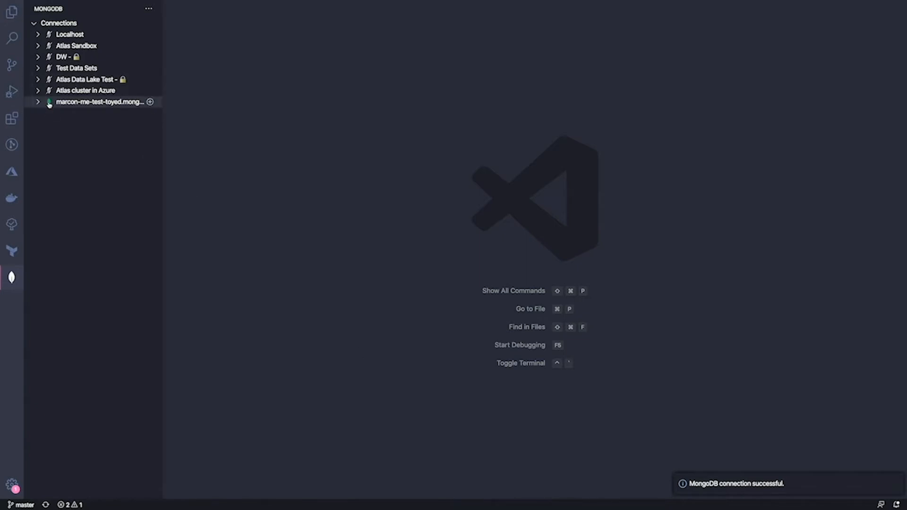
mouse_move(100, 102)
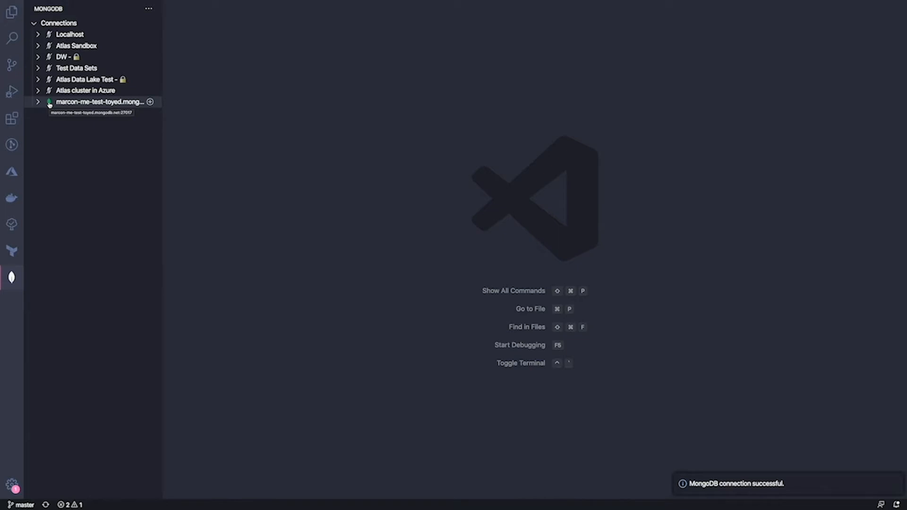
left_click(148, 8)
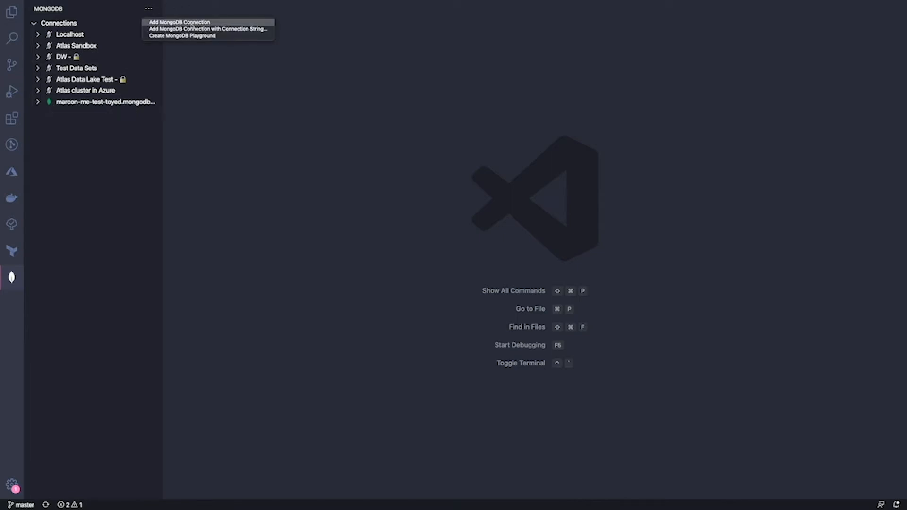
left_click(180, 21)
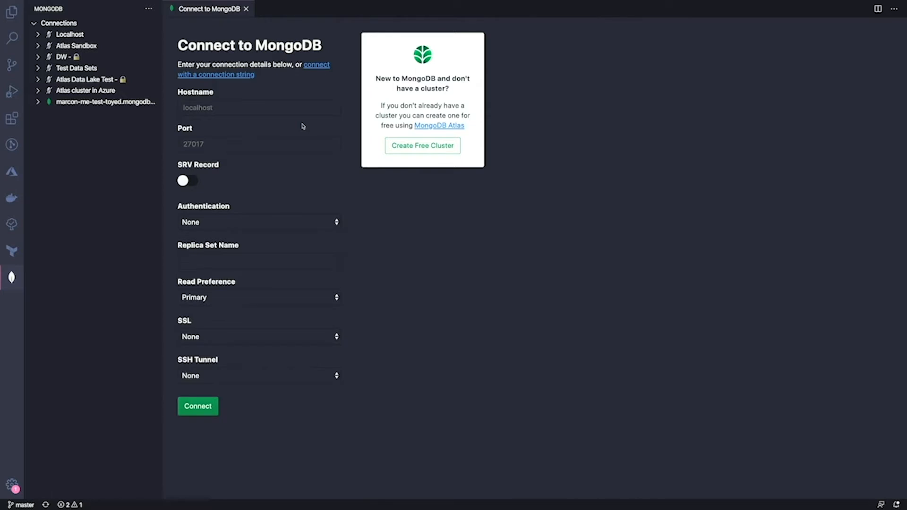
left_click(258, 222)
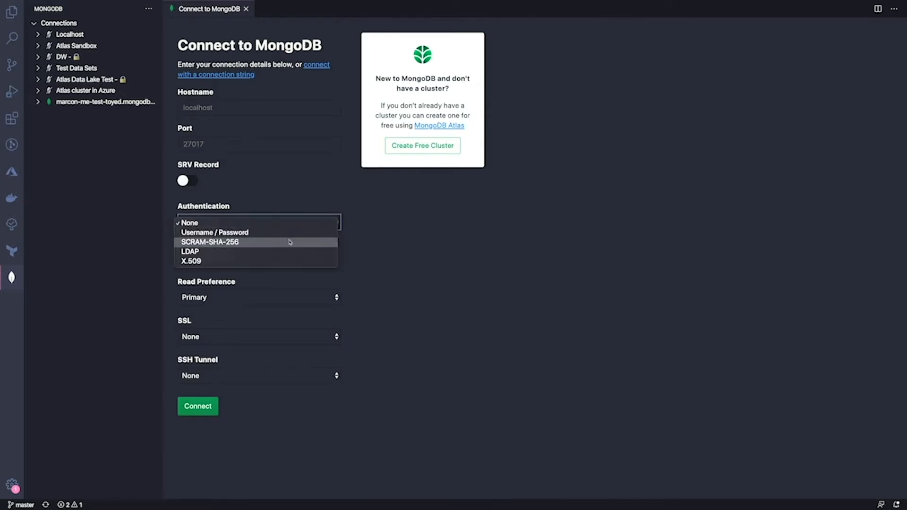
left_click(190, 251)
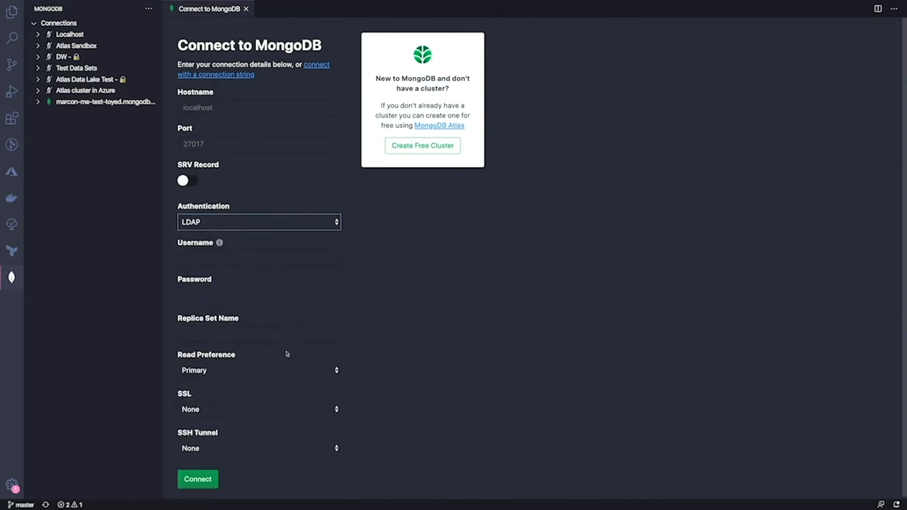
mouse_move(293, 375)
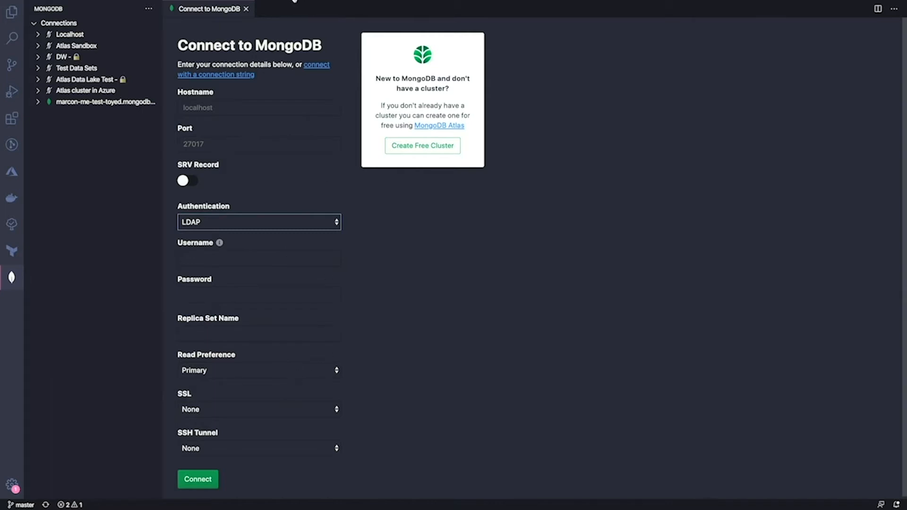
left_click(246, 8)
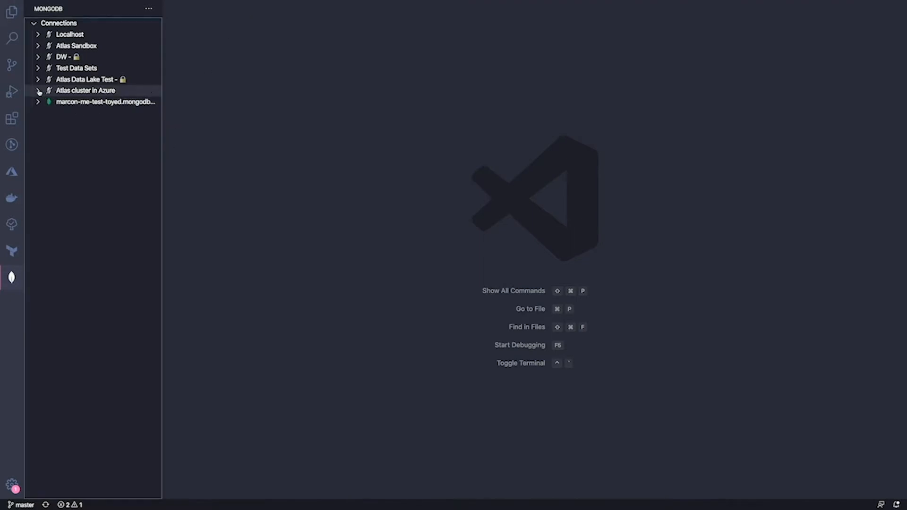
Connect the Atlas cluster in Azure and fetch sample_airbnb listingsAndReviews documents.
left_click(85, 91)
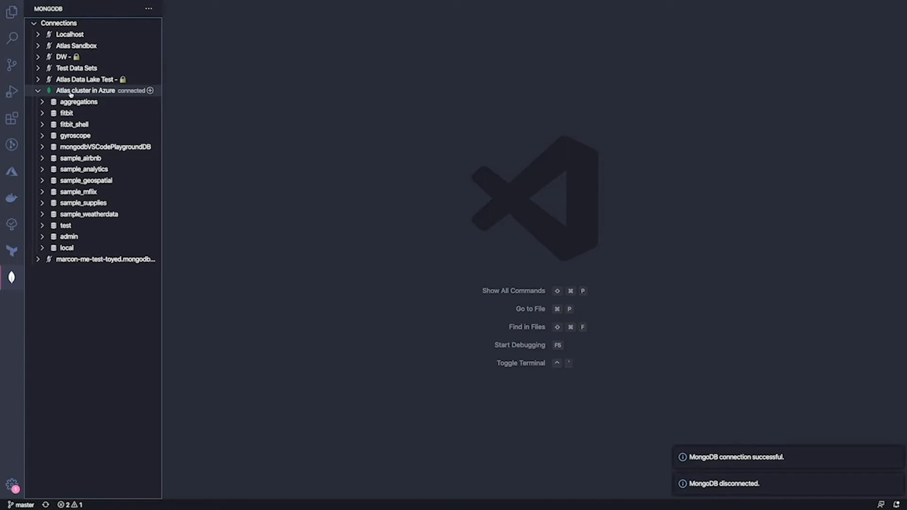
mouse_move(65, 103)
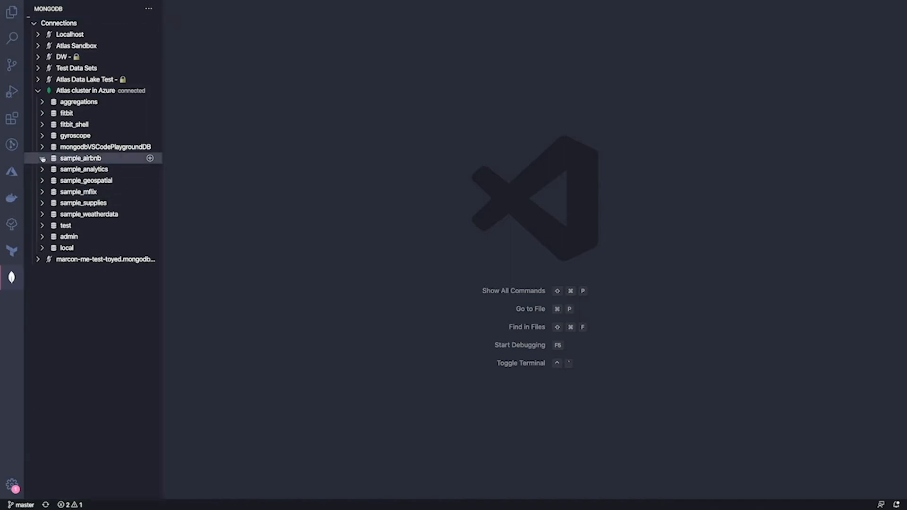
left_click(79, 157)
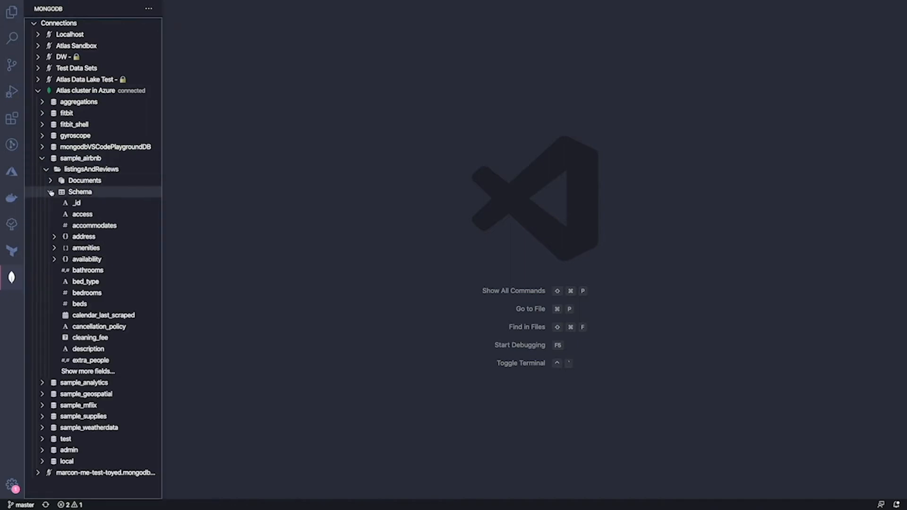
left_click(79, 192)
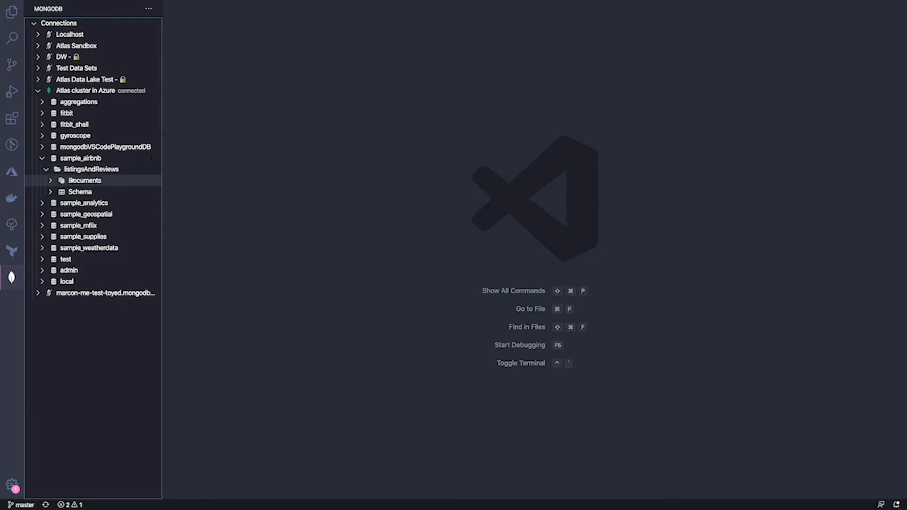
left_click(85, 179)
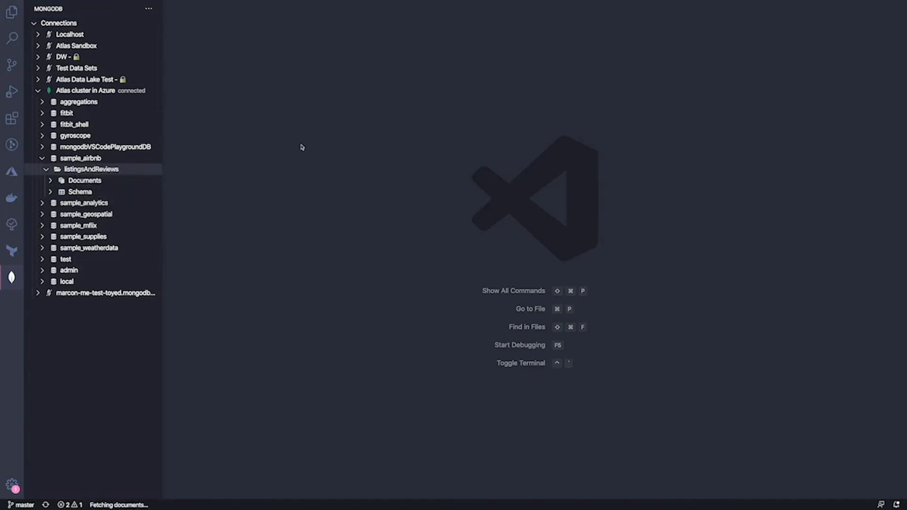
Browse a listingsAndReviews document, reveal the schema fields, then close the results.
left_click(84, 179)
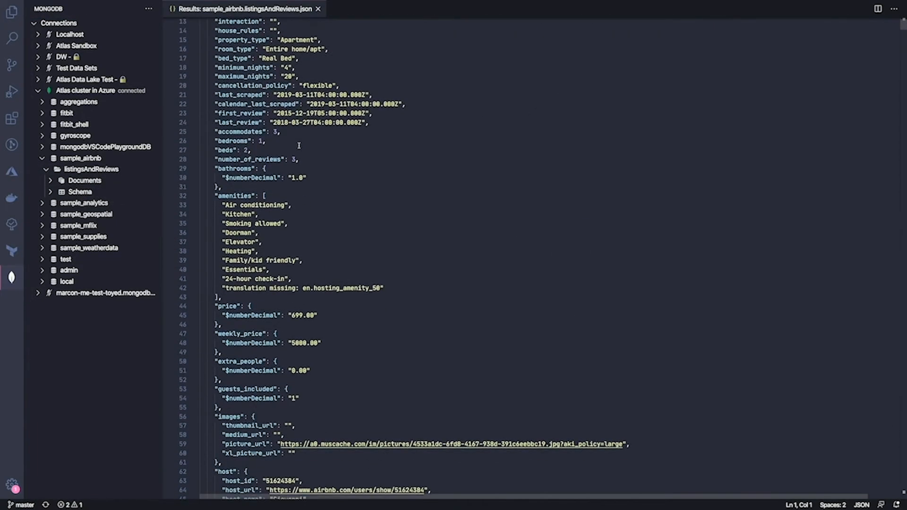
scroll("down", 3)
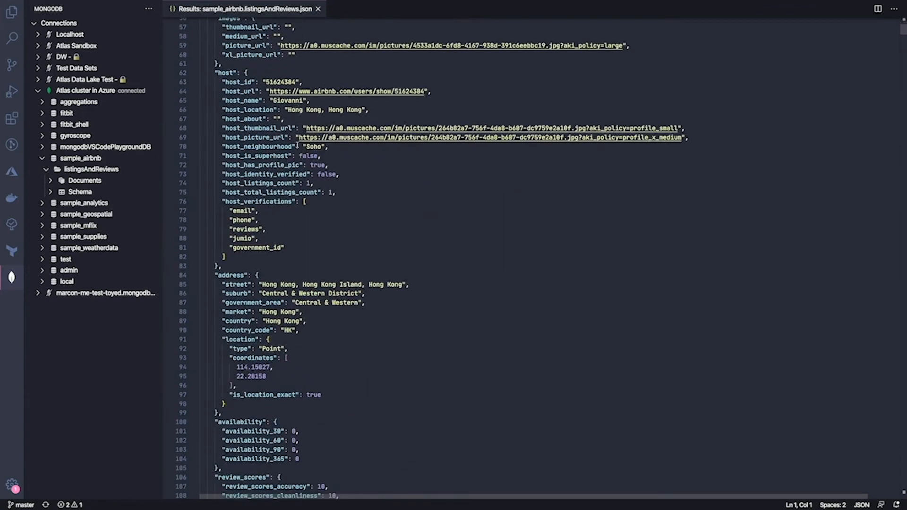
mouse_move(98, 162)
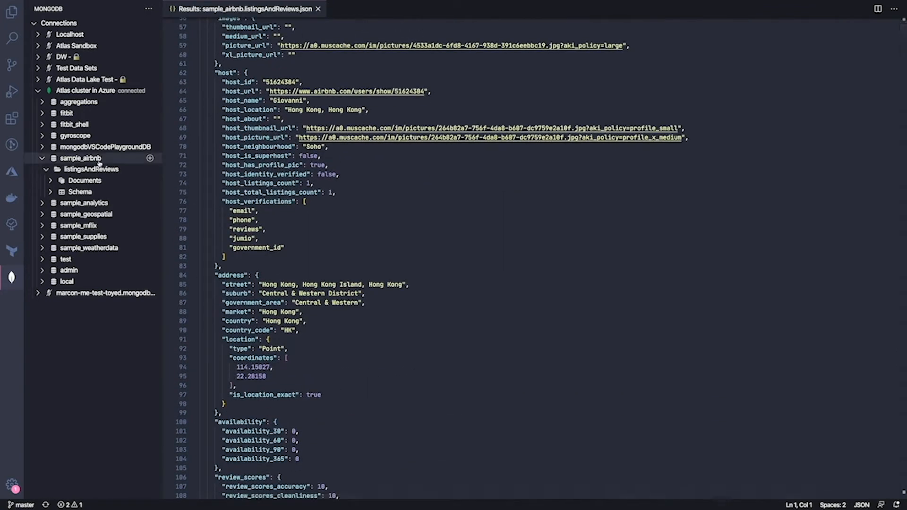
left_click(80, 192)
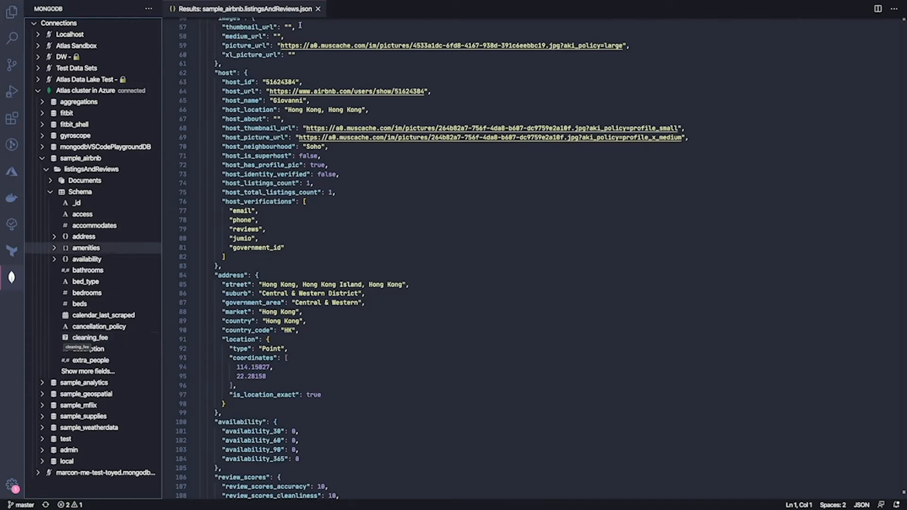
left_click(317, 9)
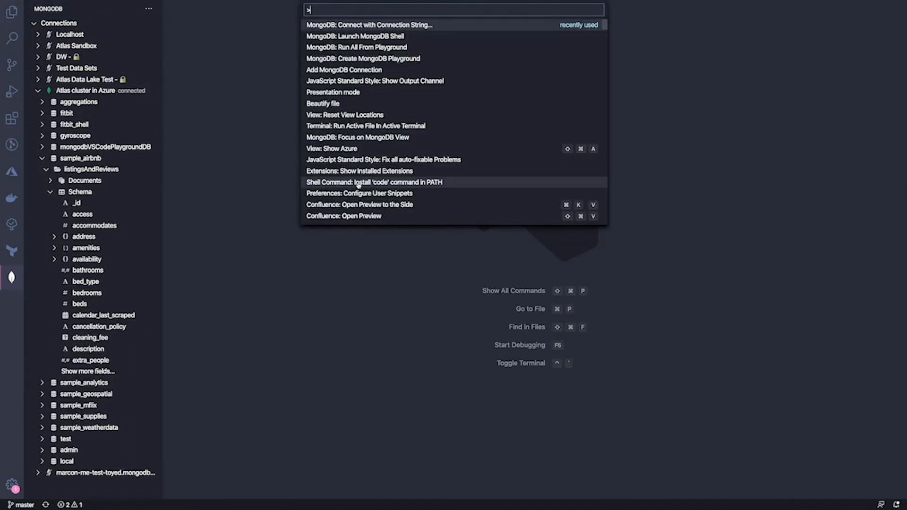
mouse_move(363, 58)
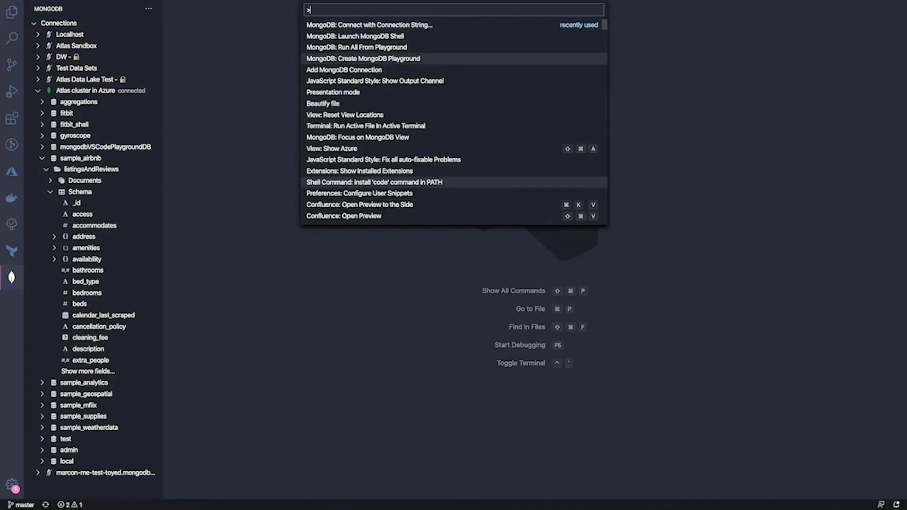
Create a new playground and trial a db.sales.find({ line to show autocomplete suggestions.
left_click(363, 57)
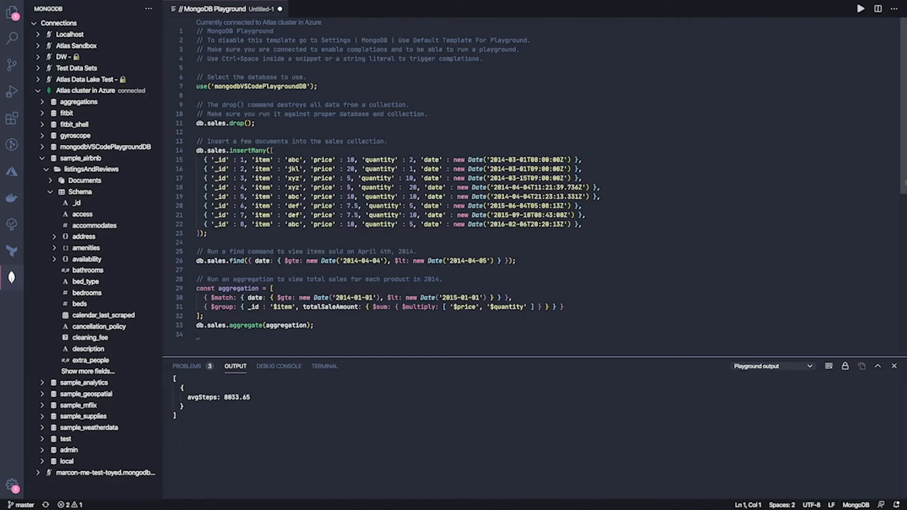
left_click(352, 333)
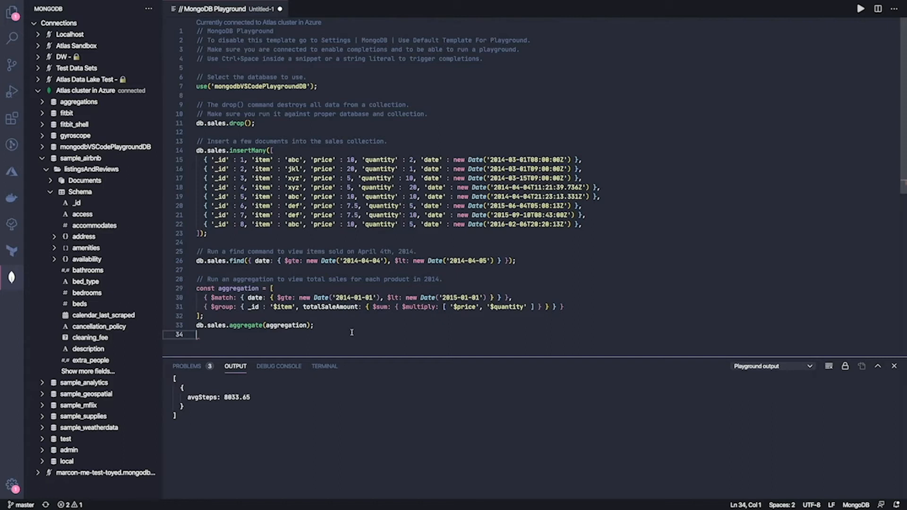
type("db.s")
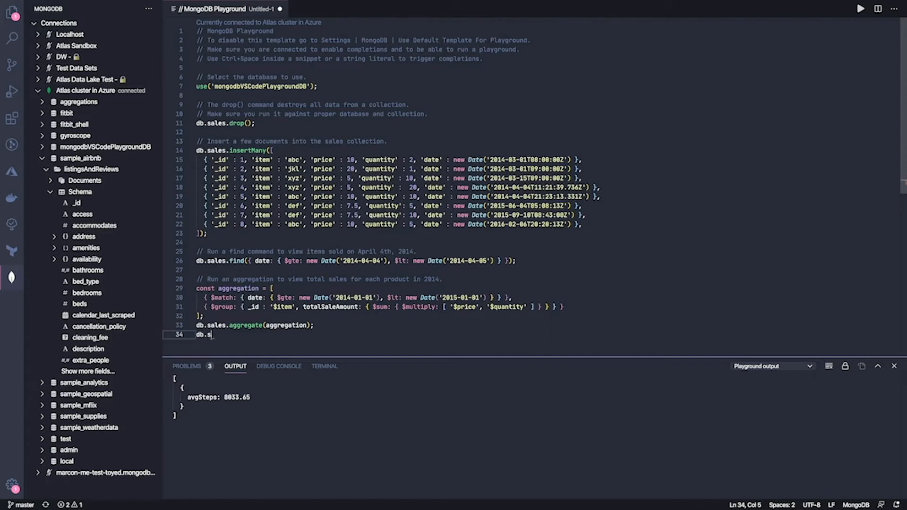
type("s")
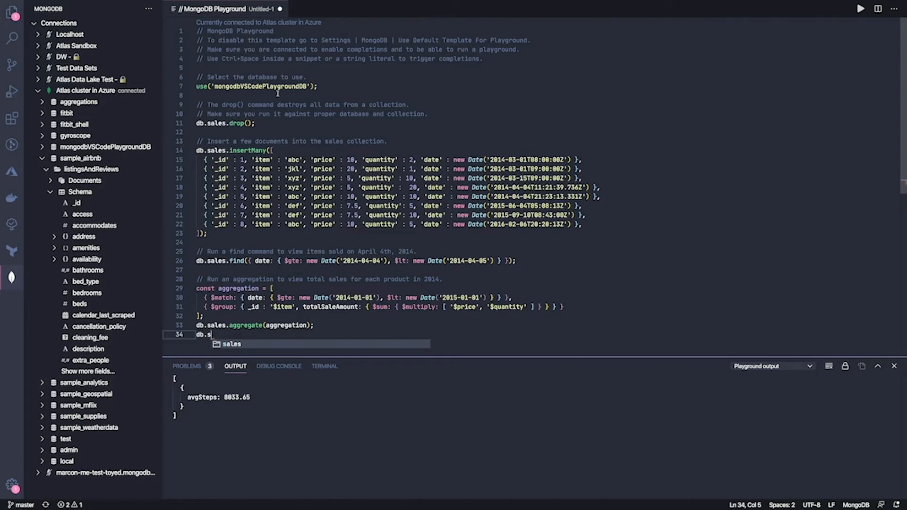
type("ales")
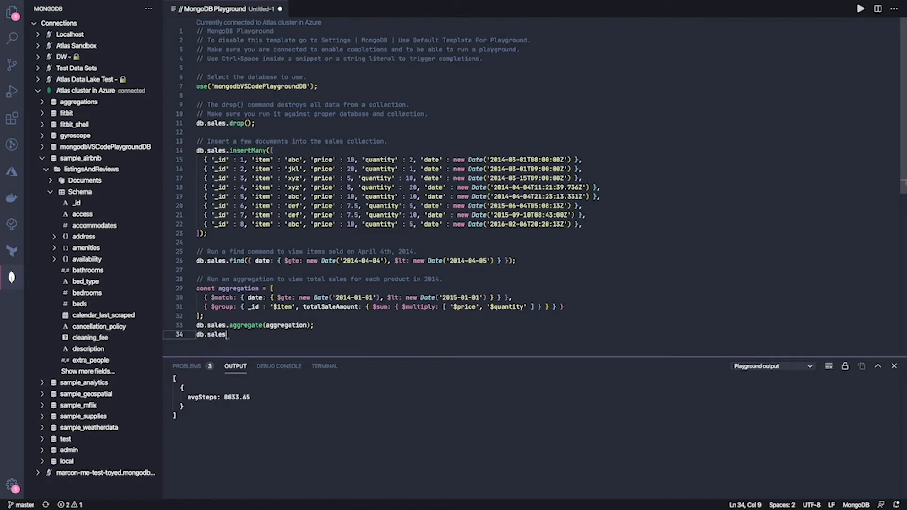
type("find")
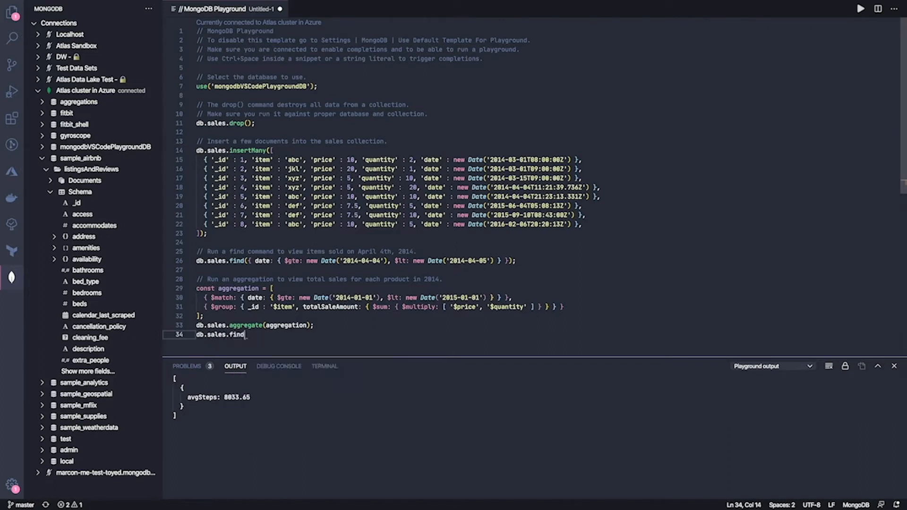
type("({")
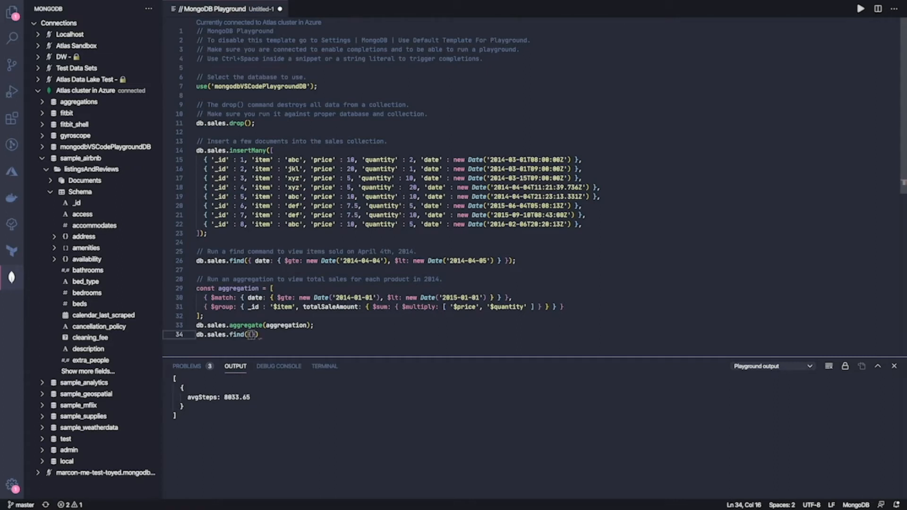
type("{")
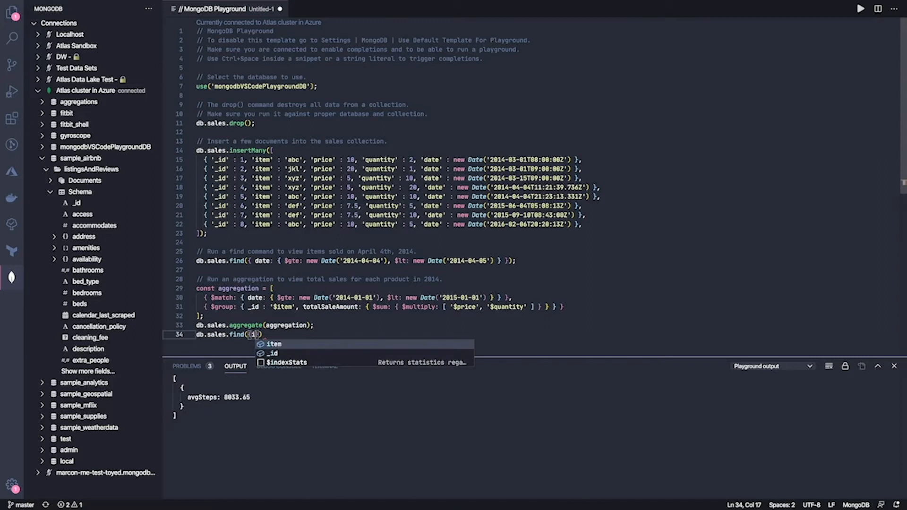
left_click(272, 344)
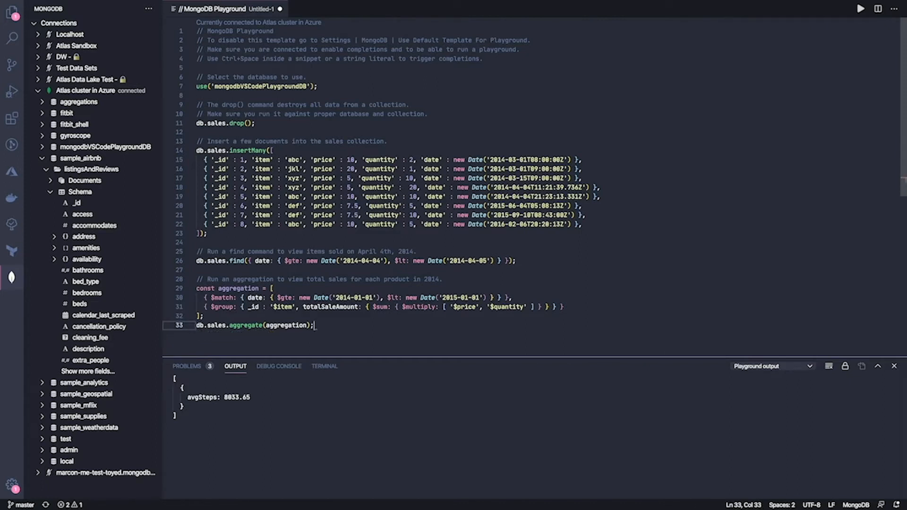
Run the sample playground for total sale amounts per item, then close it.
left_click(861, 9)
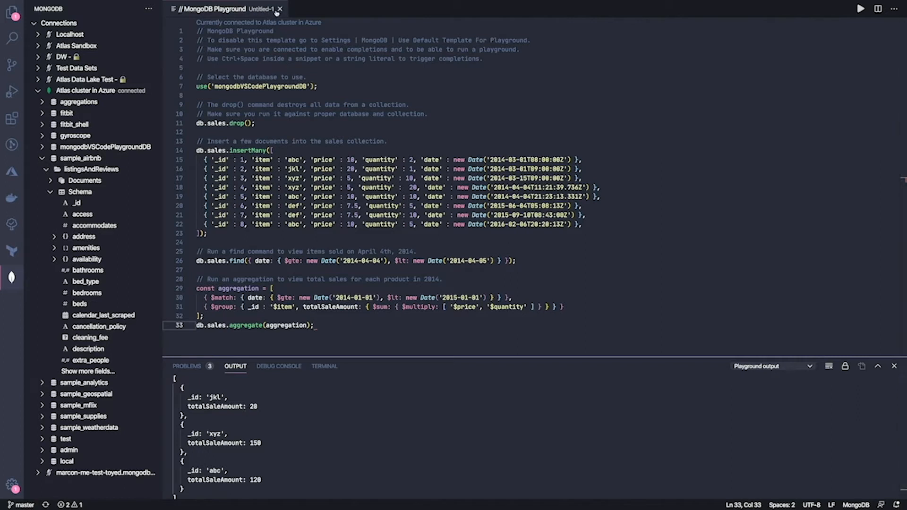
left_click(280, 9)
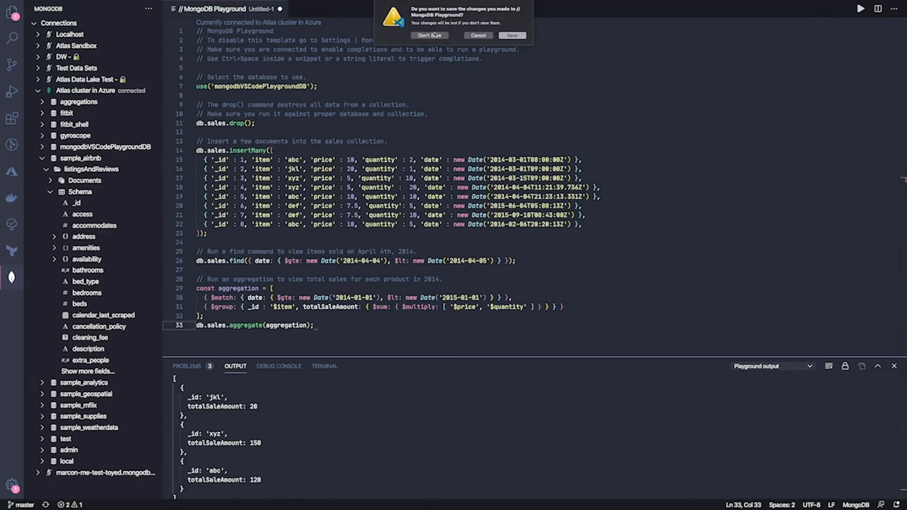
Discard the unsaved playground and load fitbit.js from the app folder.
left_click(429, 35)
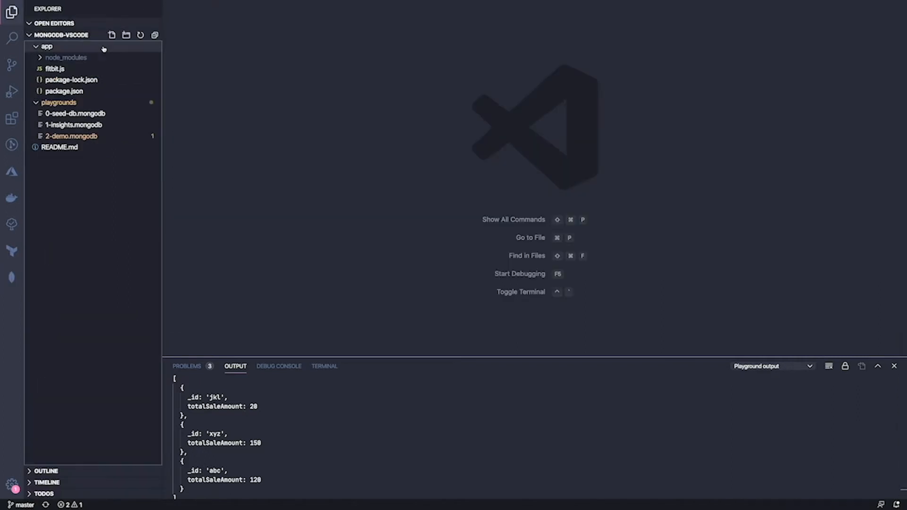
mouse_move(47, 47)
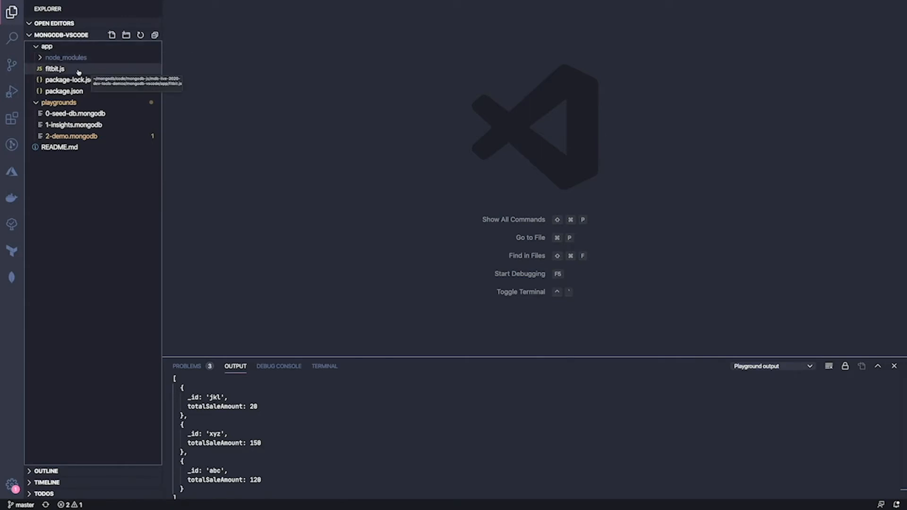
left_click(54, 69)
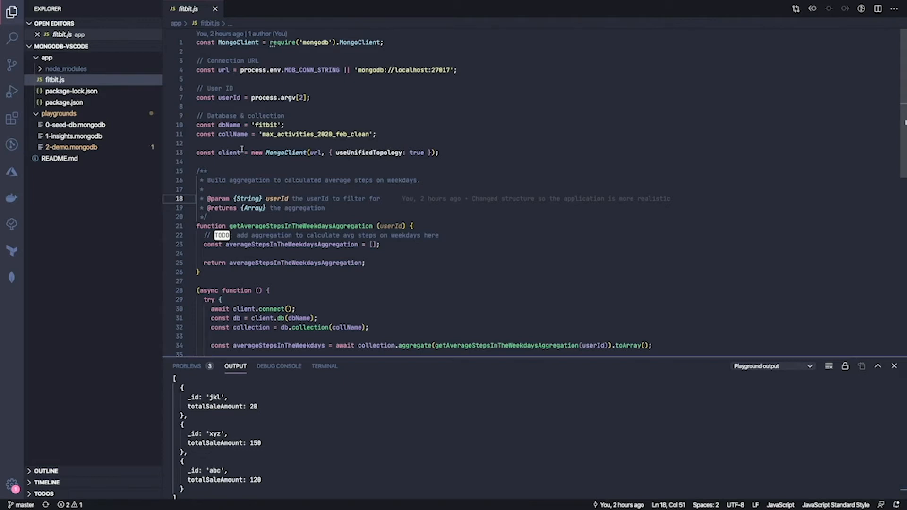
mouse_move(265, 239)
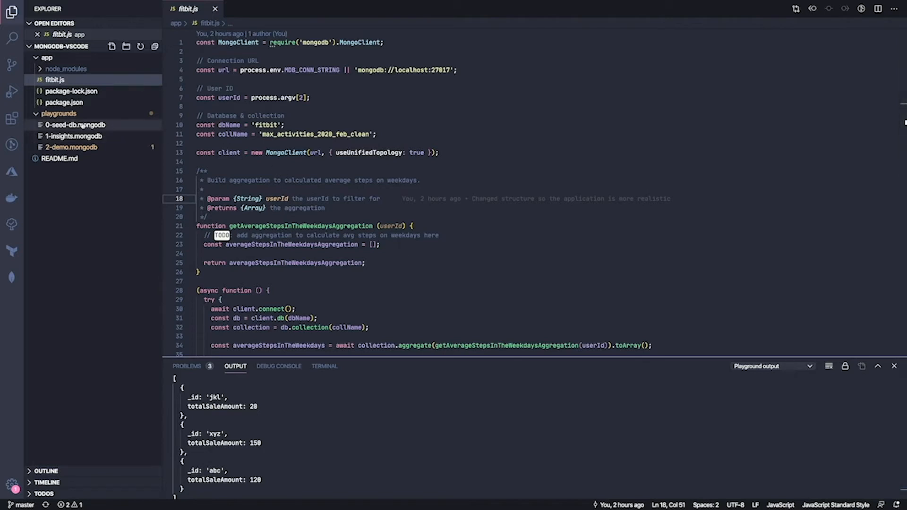
Review the 0-seed-db playground's seeding, cleaning and indexing code, then run it.
left_click(76, 125)
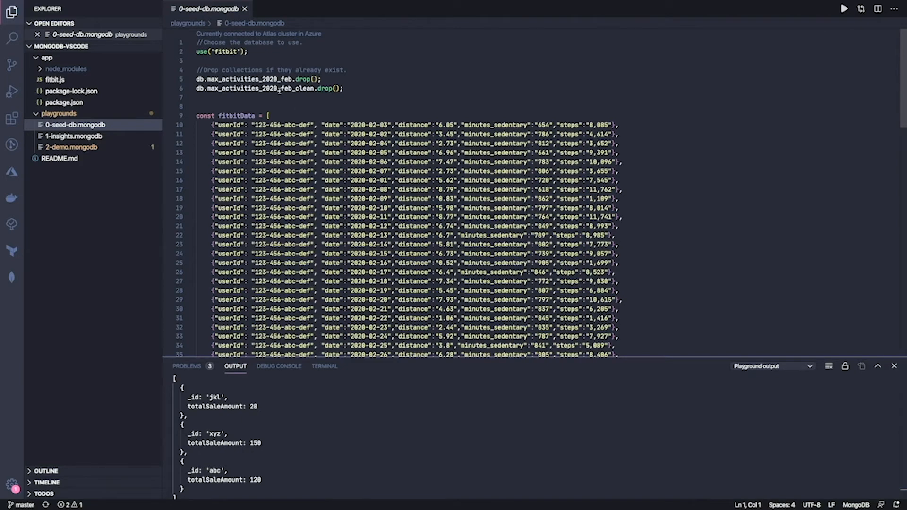
scroll("down", 3)
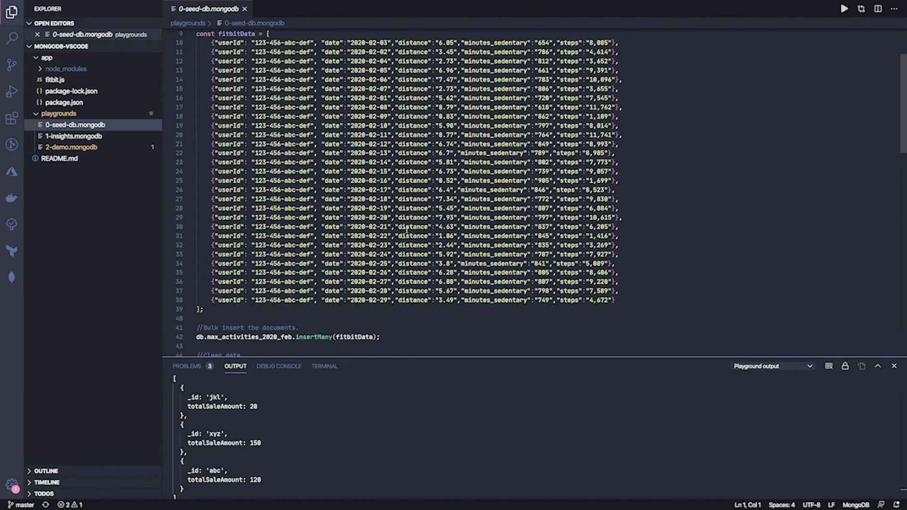
scroll("down", 3)
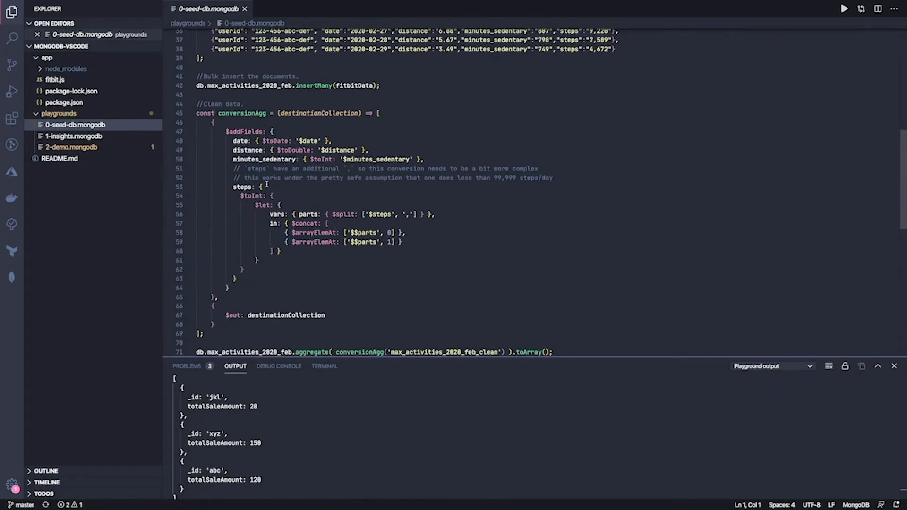
scroll("down", 3)
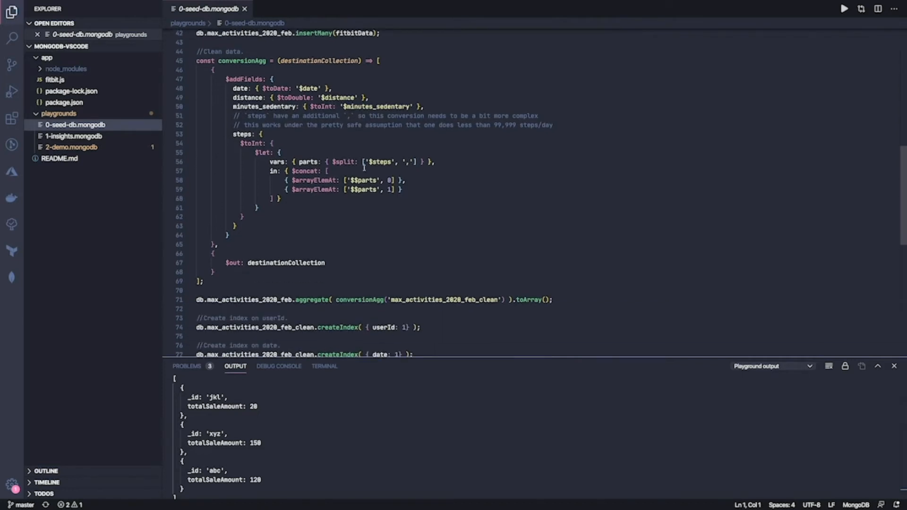
scroll("down", 3)
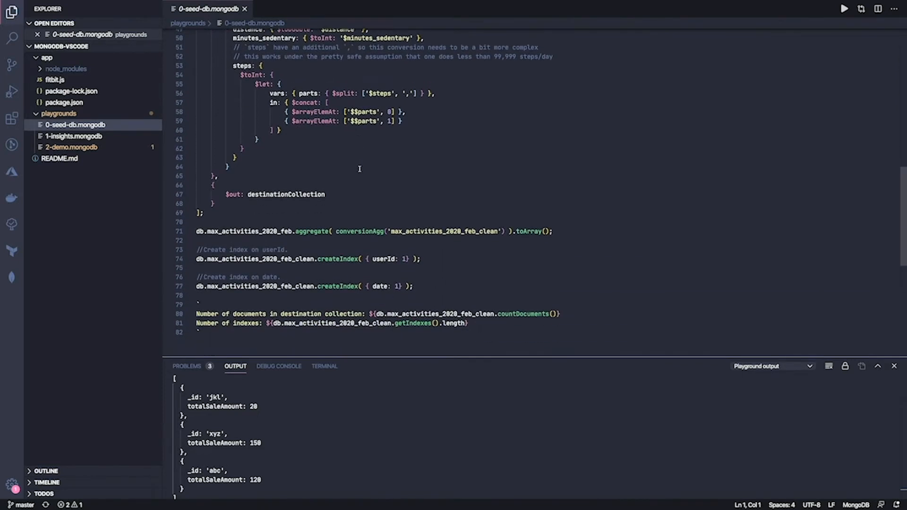
scroll("down", 3)
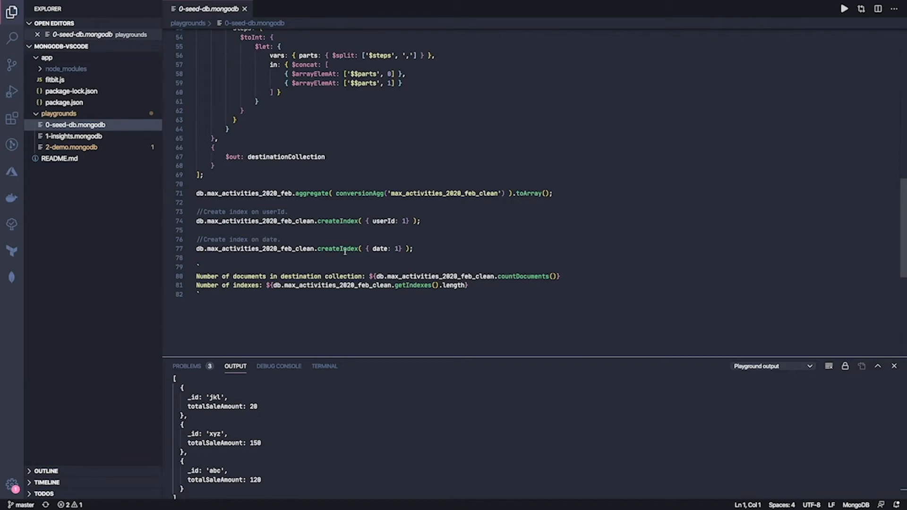
left_click(343, 261)
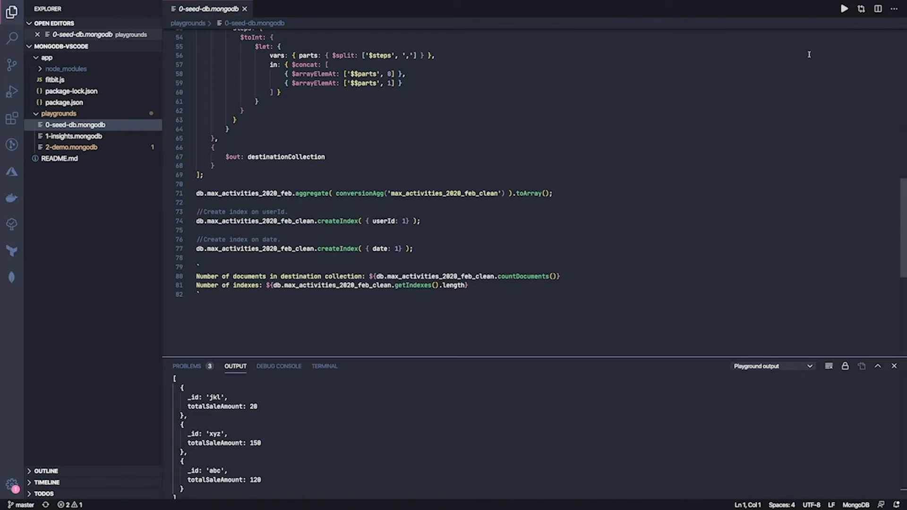
left_click(844, 9)
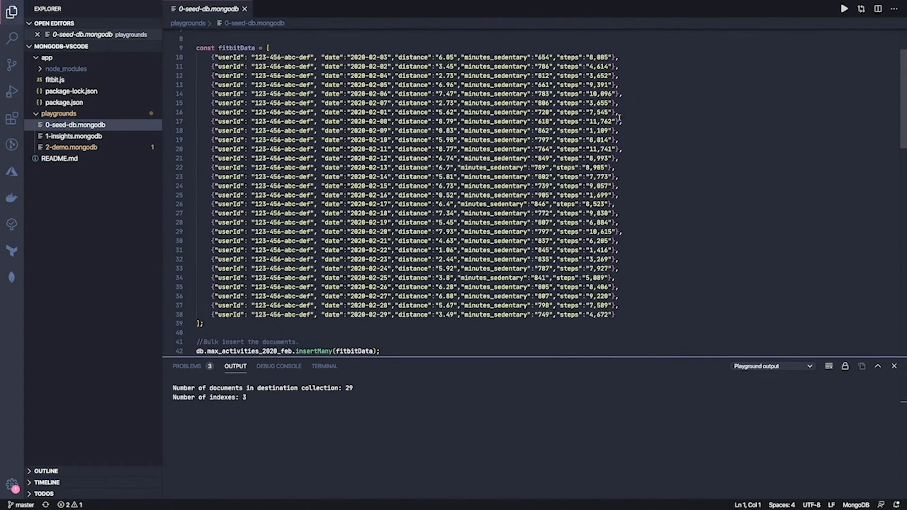
Check the seed output of 29 documents and 3 indexes, then return to fitbit.js.
scroll("up", 3)
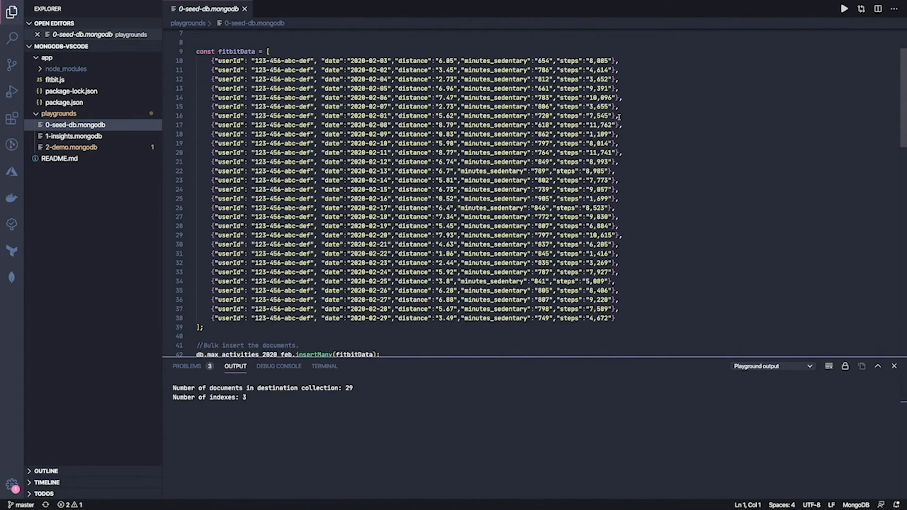
scroll("down", 3)
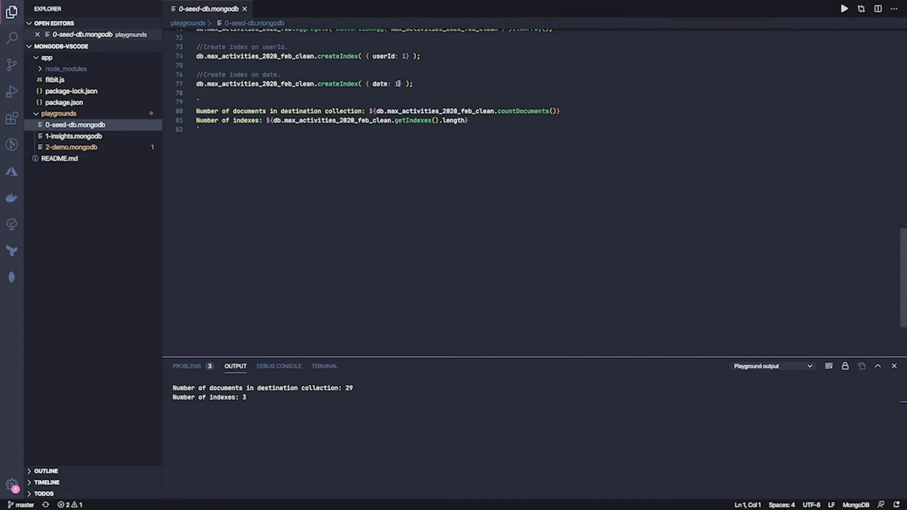
left_click(55, 79)
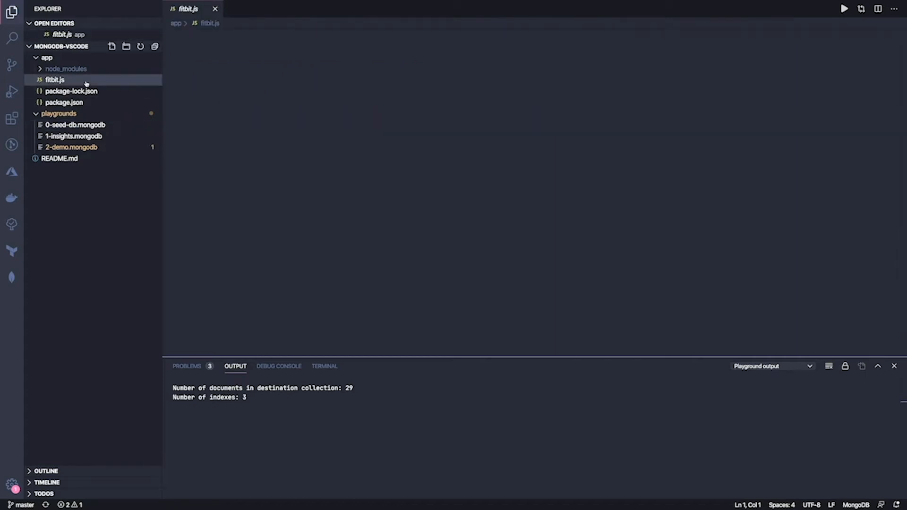
Load the 2-demo playground and split it into two side-by-side editors.
left_click(55, 79)
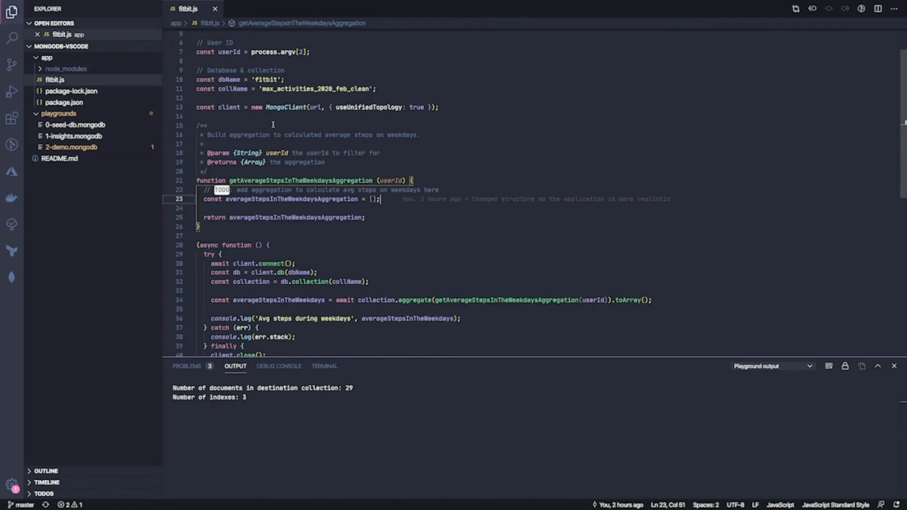
mouse_move(71, 147)
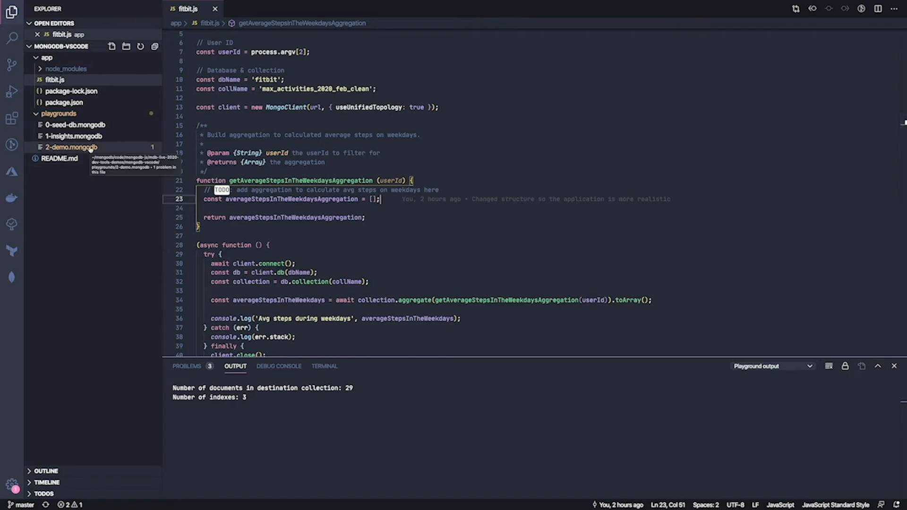
left_click(71, 158)
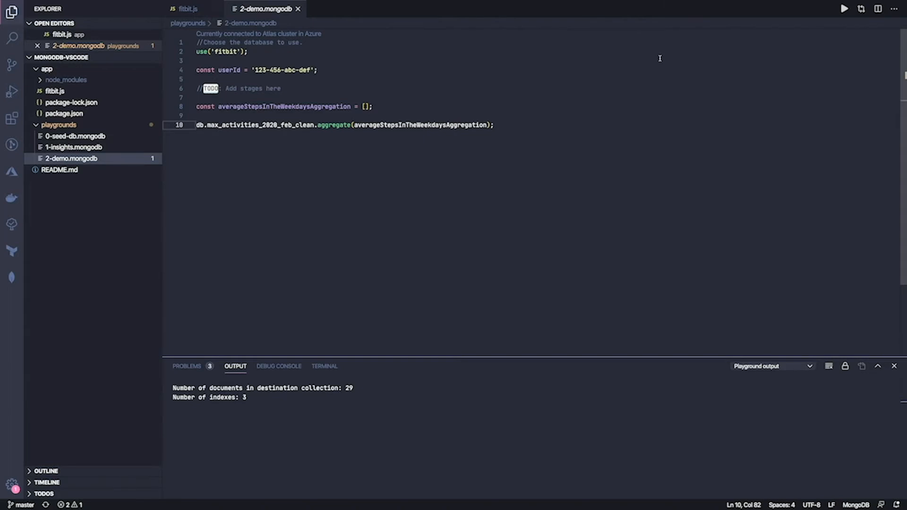
mouse_move(877, 8)
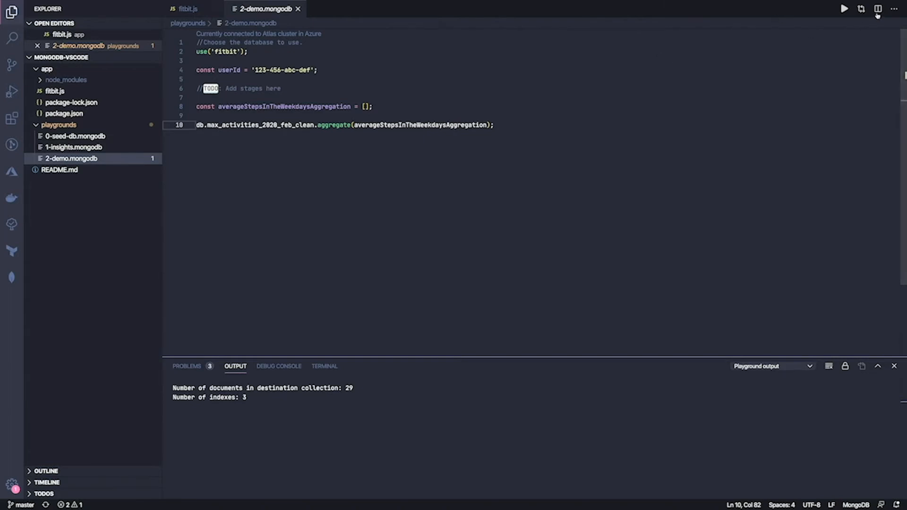
left_click(877, 8)
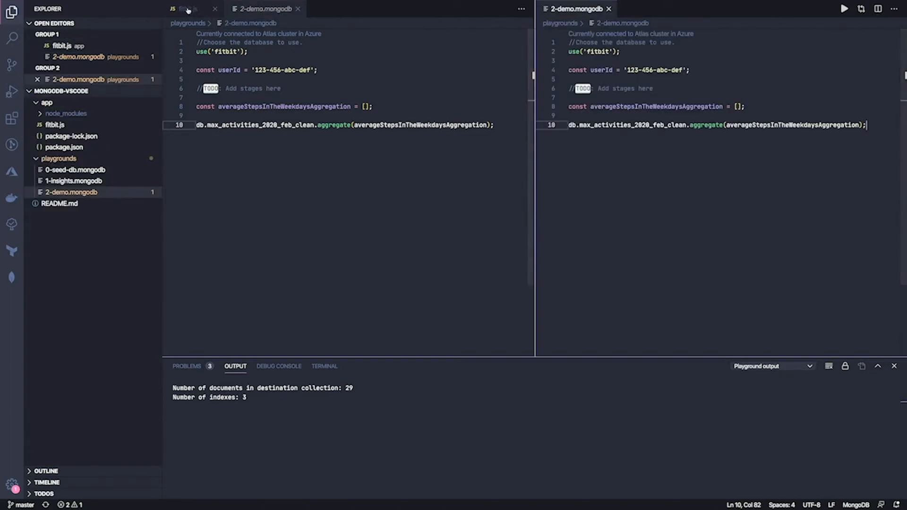
Show fitbit.js on the left and start const matchUser = { with the $match snippet.
left_click(186, 9)
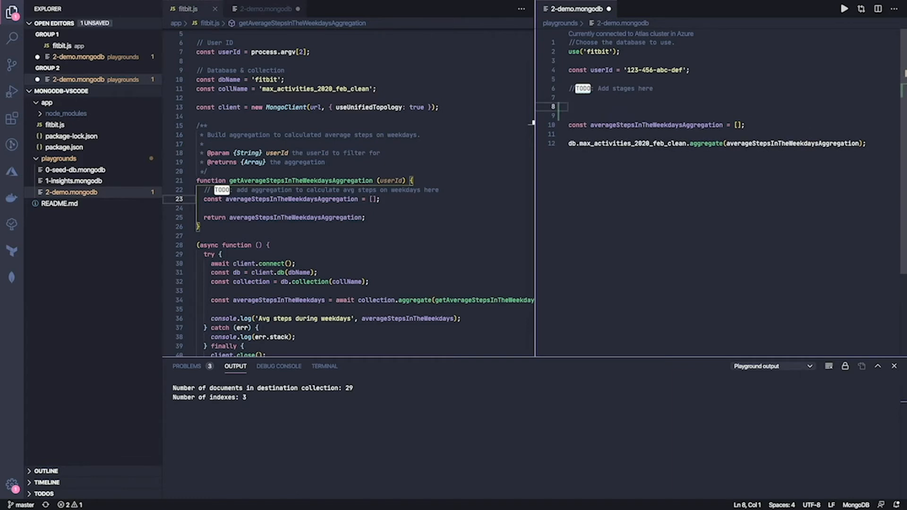
type("const")
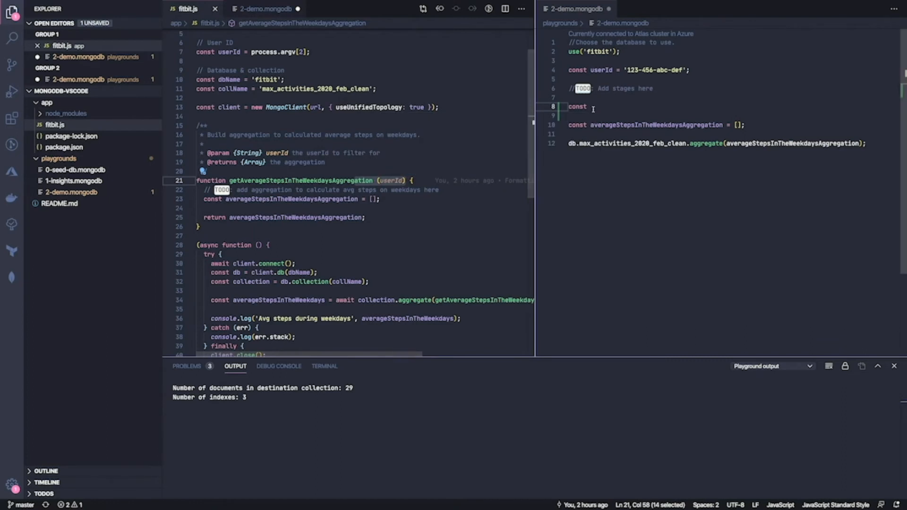
type("matchUser =")
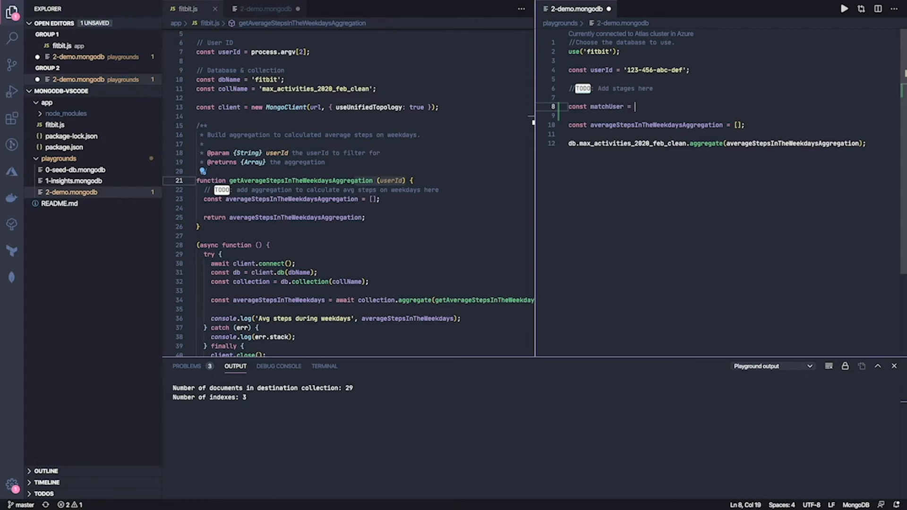
type("{")
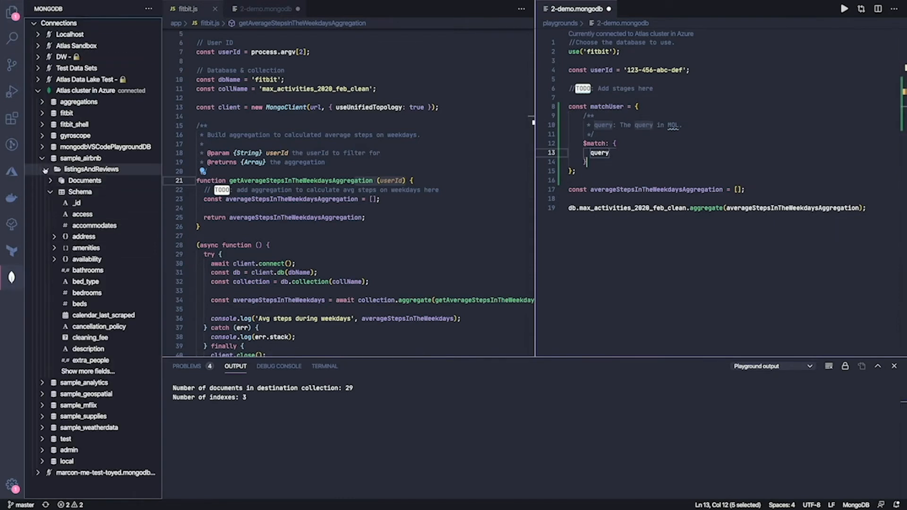
Replace the $match placeholder with userId: userId and begin the next stage constant.
left_click(66, 112)
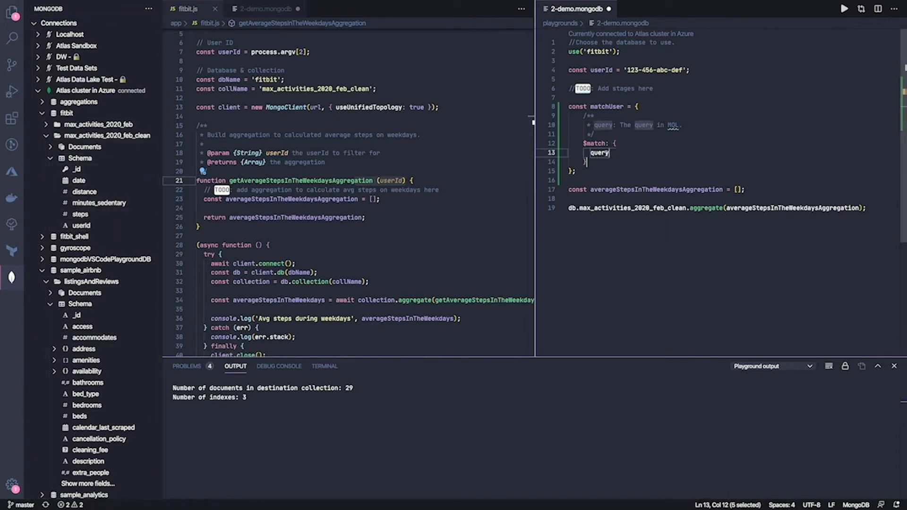
type("userId:")
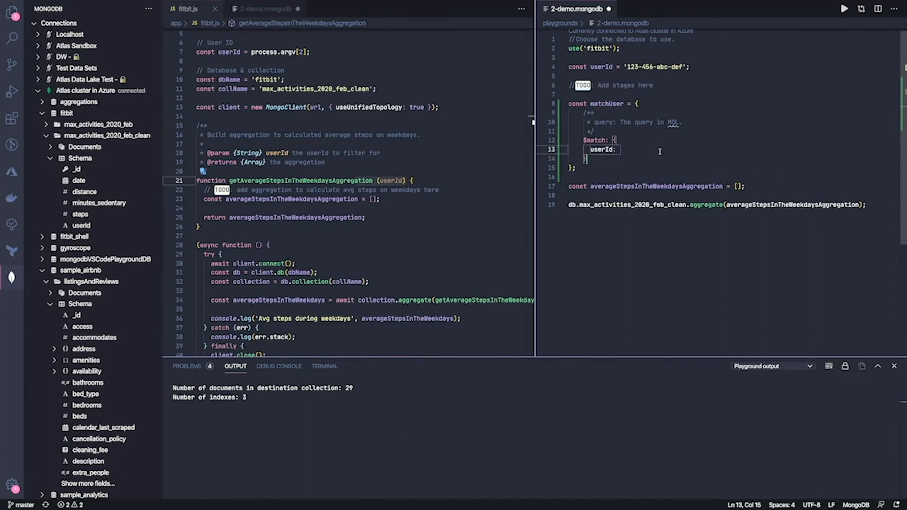
type("userId")
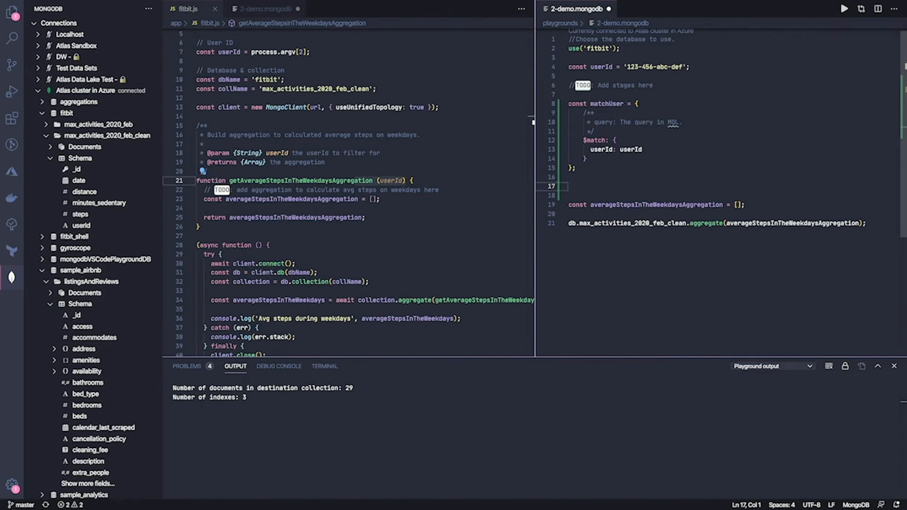
type("const add")
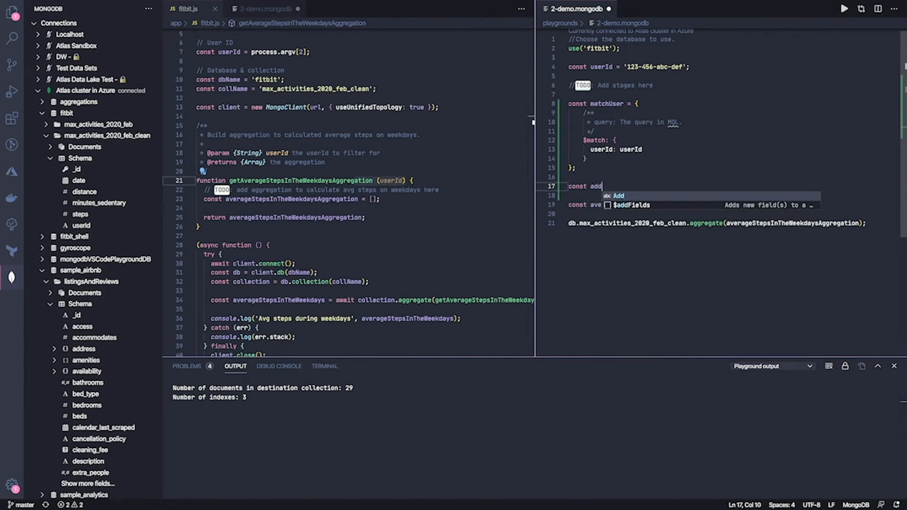
Declare addFields with $addFields dayOfTheWeek: { $dayOfWeek: '$date' }.
type("Fields")
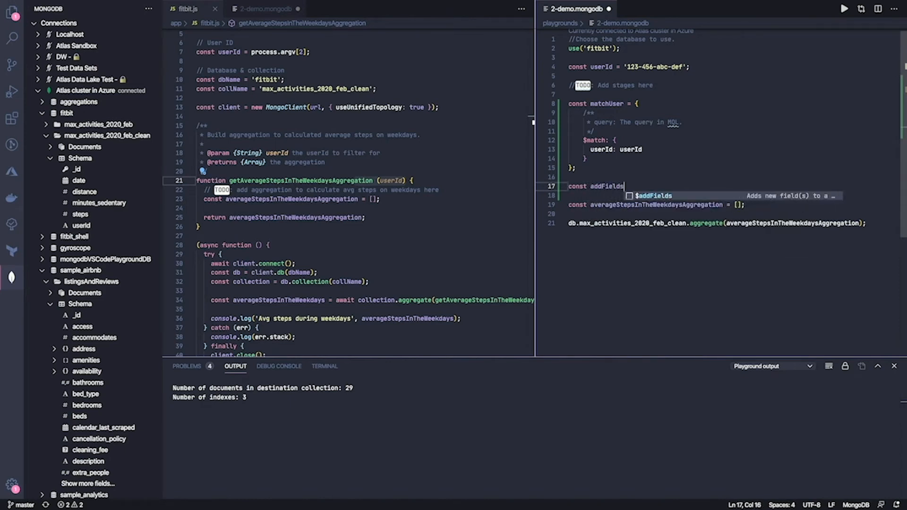
type("= {}")
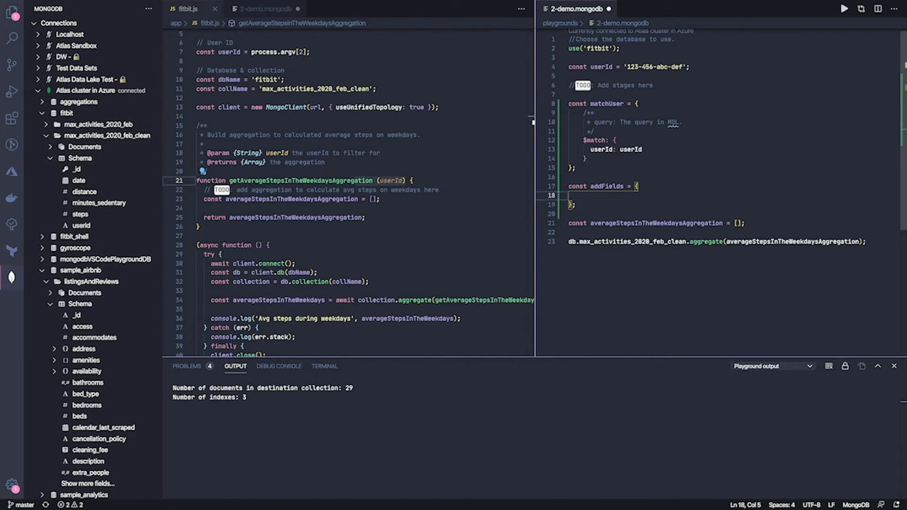
type("$addFields: {")
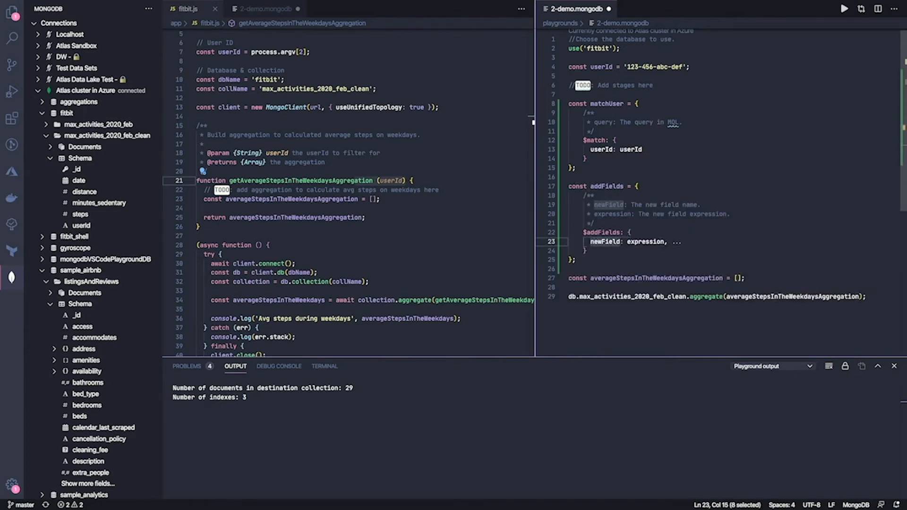
type("dayOfThe")
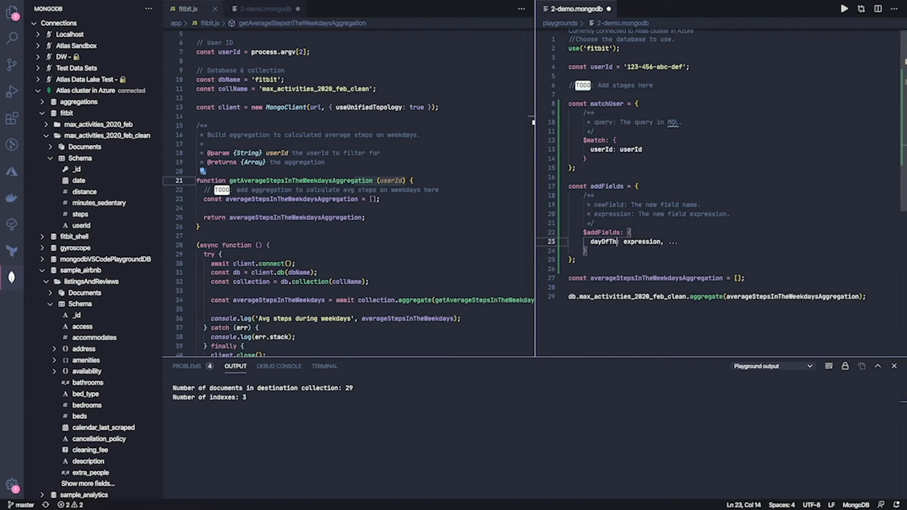
type("eWeek:")
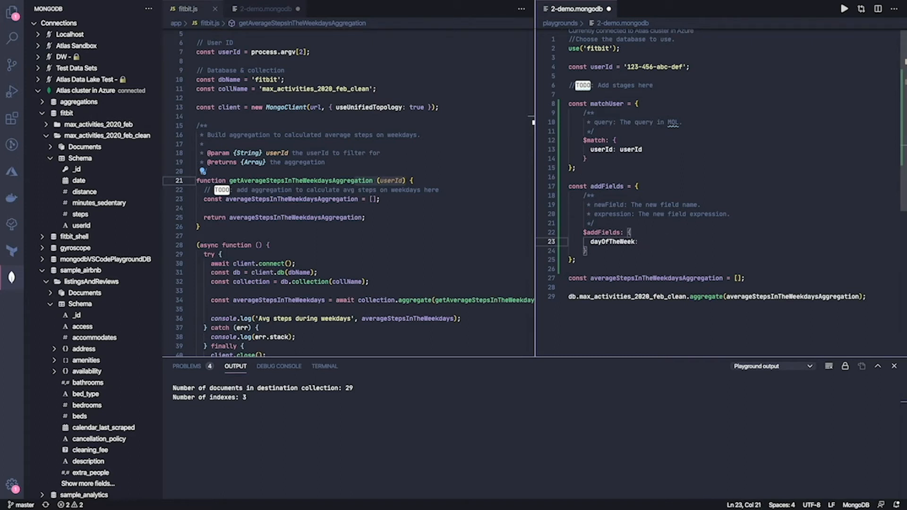
type("{$}")
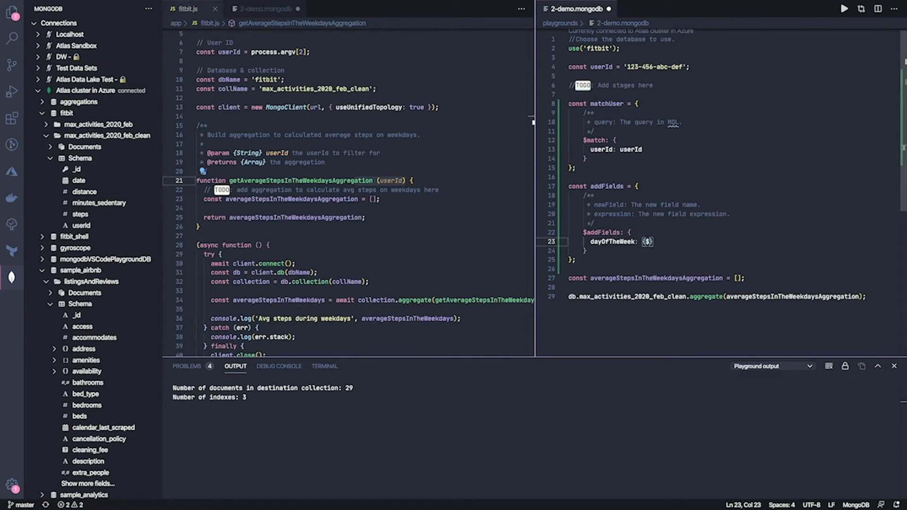
type("$dayOfWee")
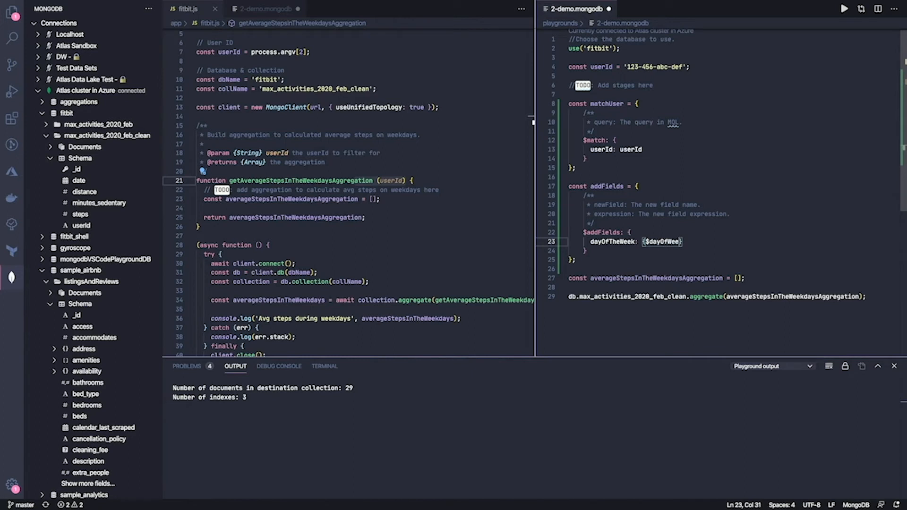
type(":")
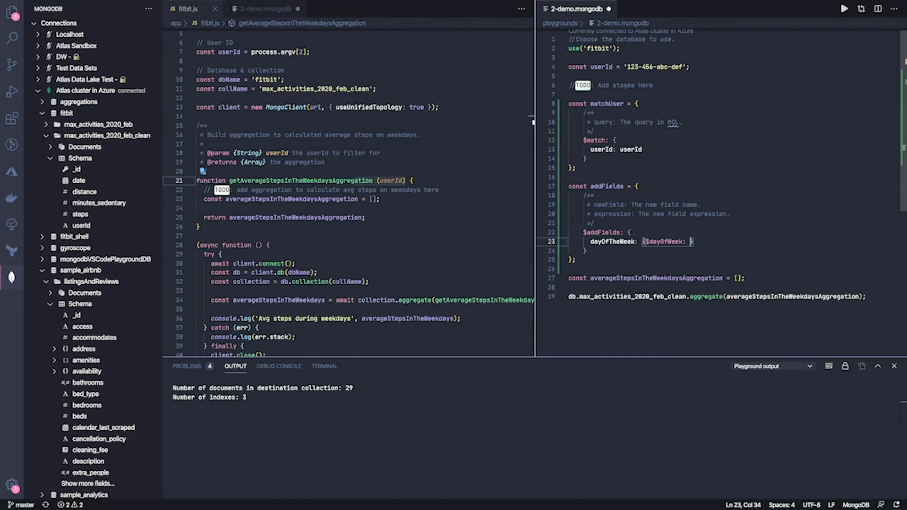
type("'$")
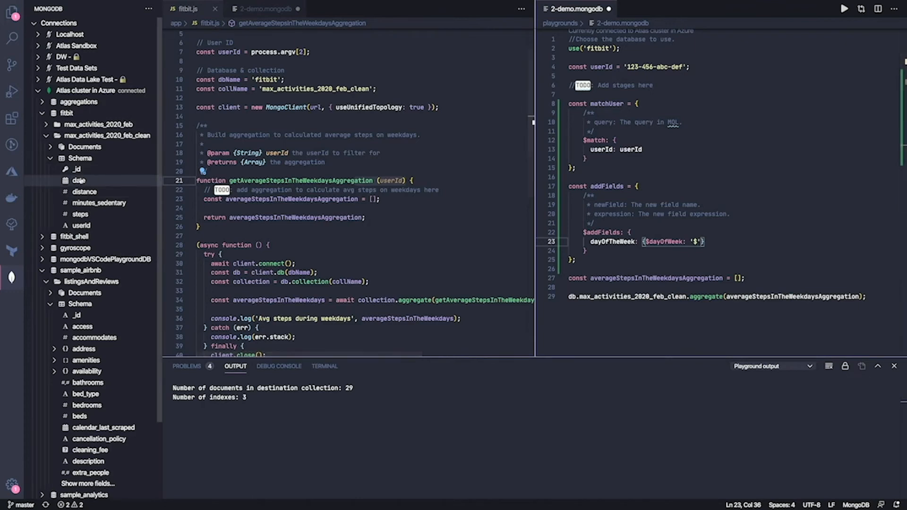
type("date")
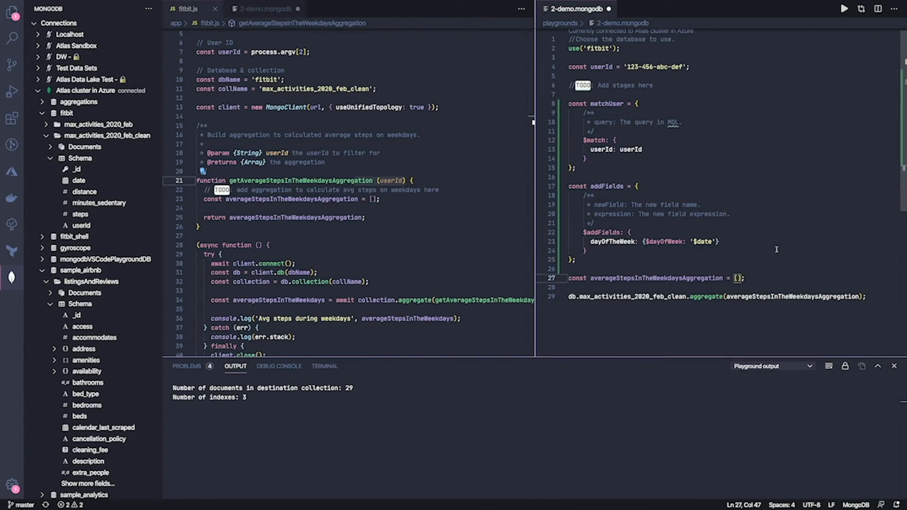
Set the pipeline array to [matchUser, addFields] and run the playground.
type("matchUser,")
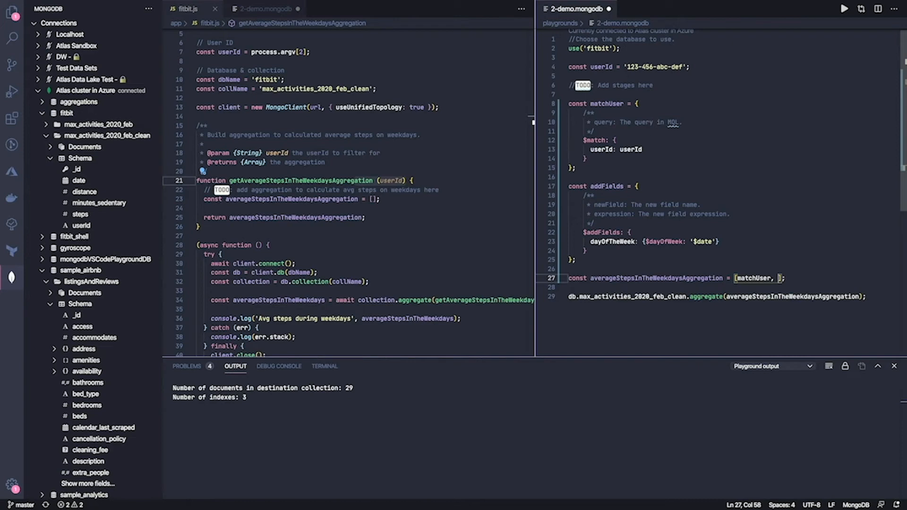
type("ad")
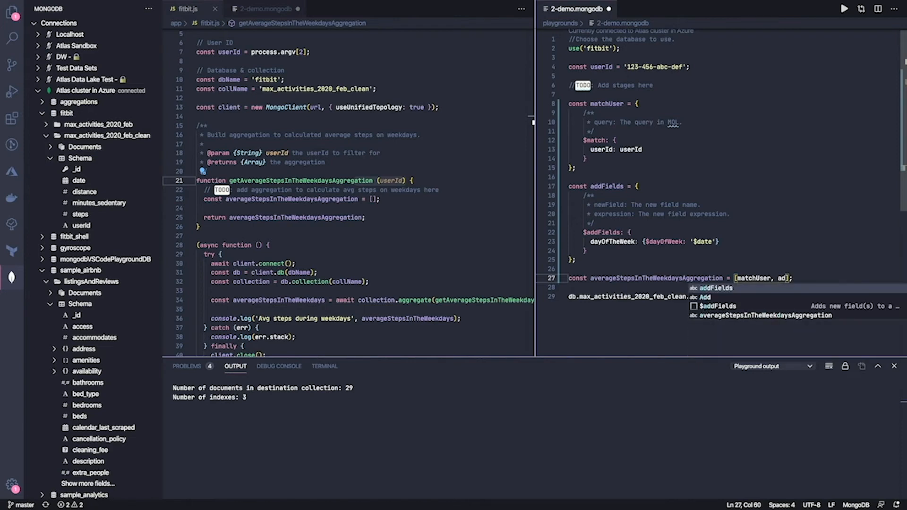
key("Tab")
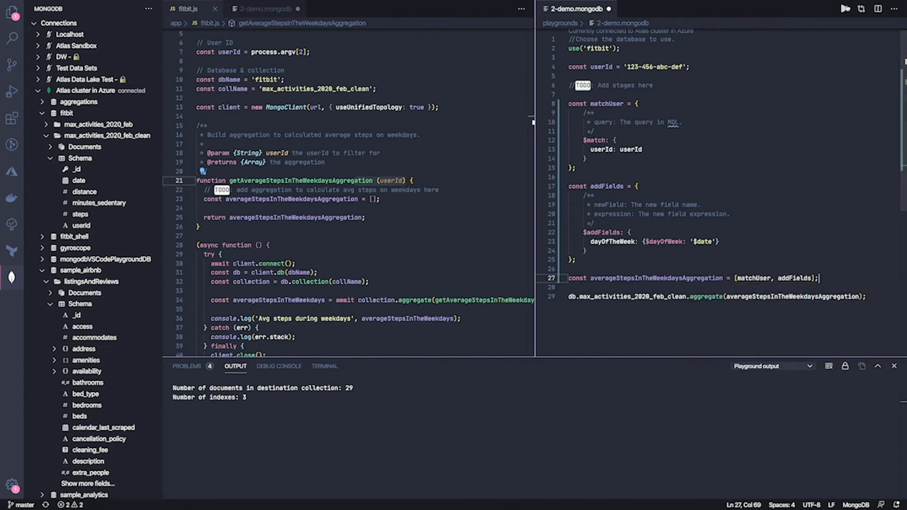
left_click(844, 9)
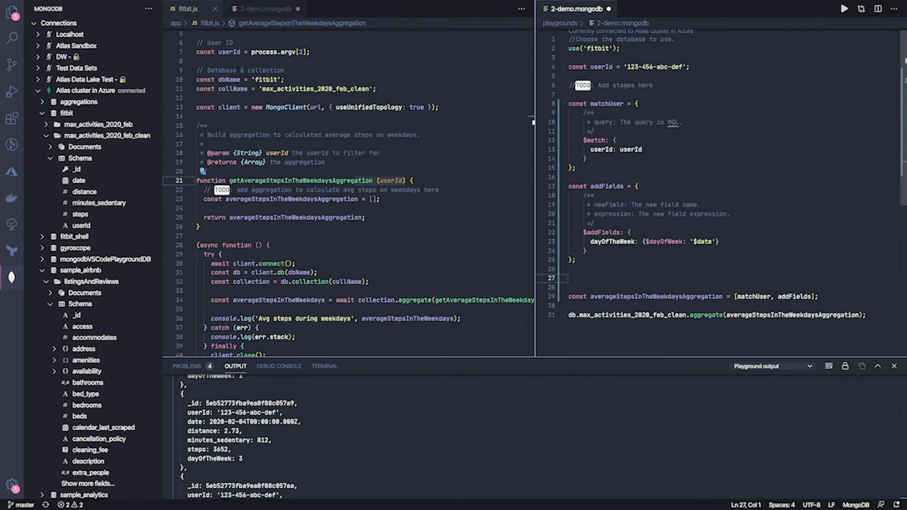
Declare matchForWeekdays with $match $and dayOfTheWeek $gt 1 and $lt 7.
type("t")
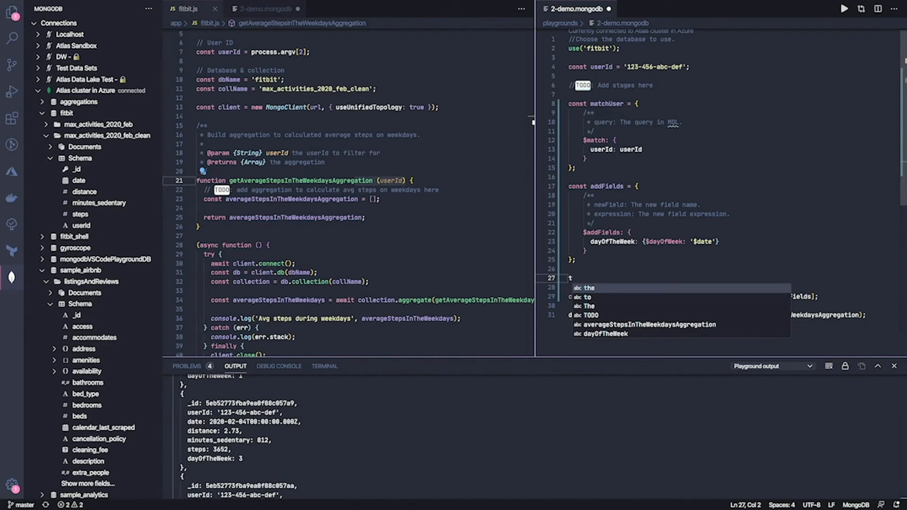
type("constt")
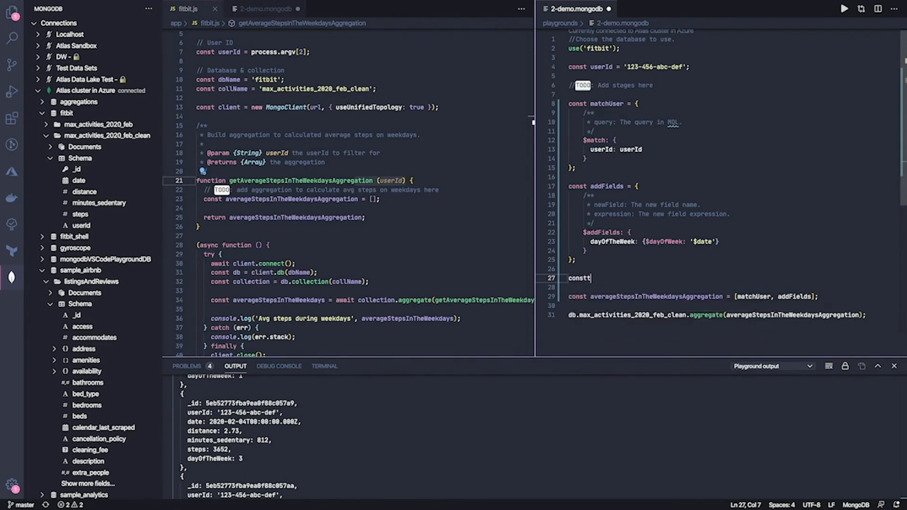
type("match")
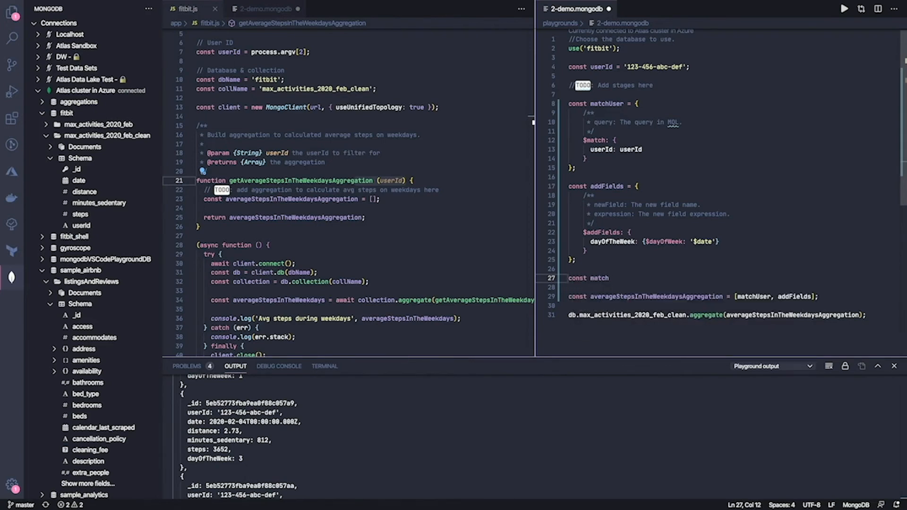
type("ForWeekdays =")
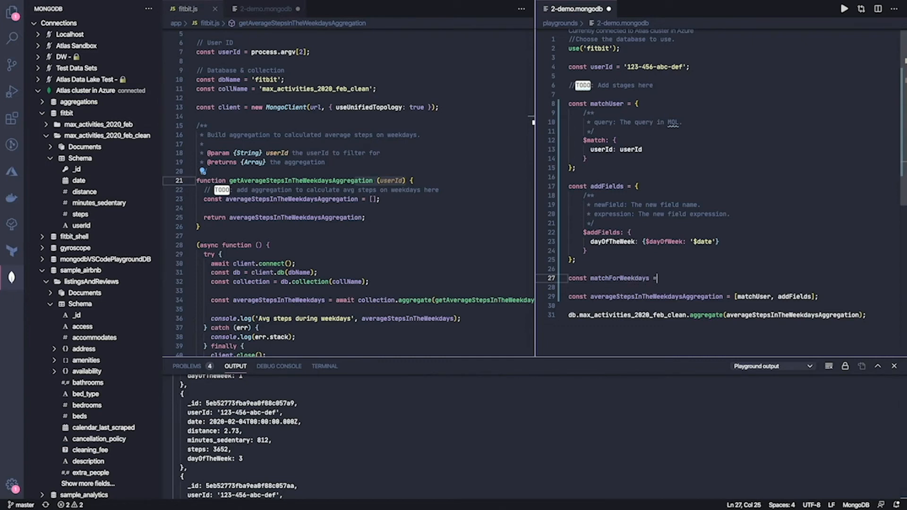
type("{}")
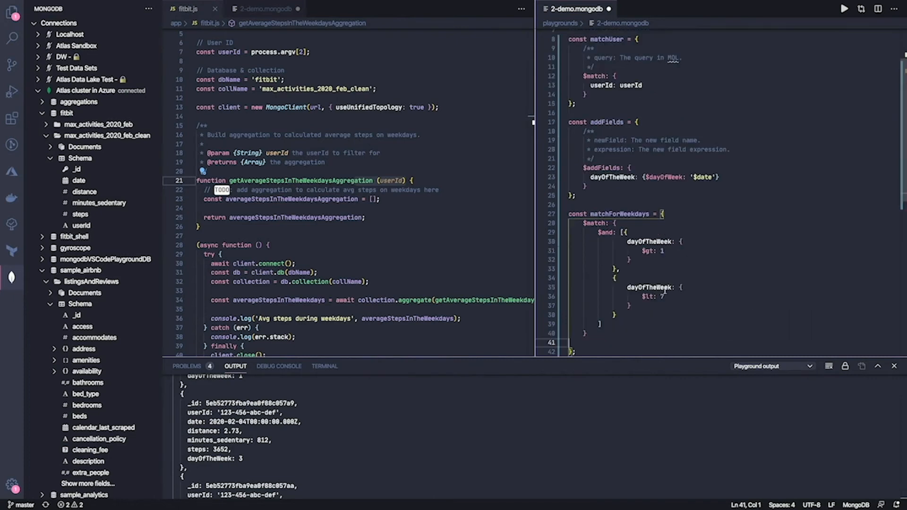
Append matchForWeekdays to the pipeline array and rerun the aggregation.
scroll("down", 3)
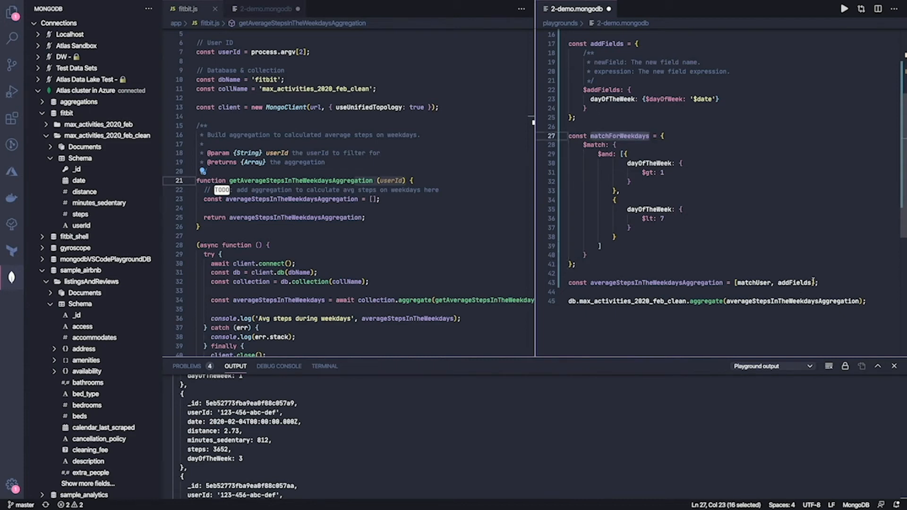
type(", matchForWeekdays")
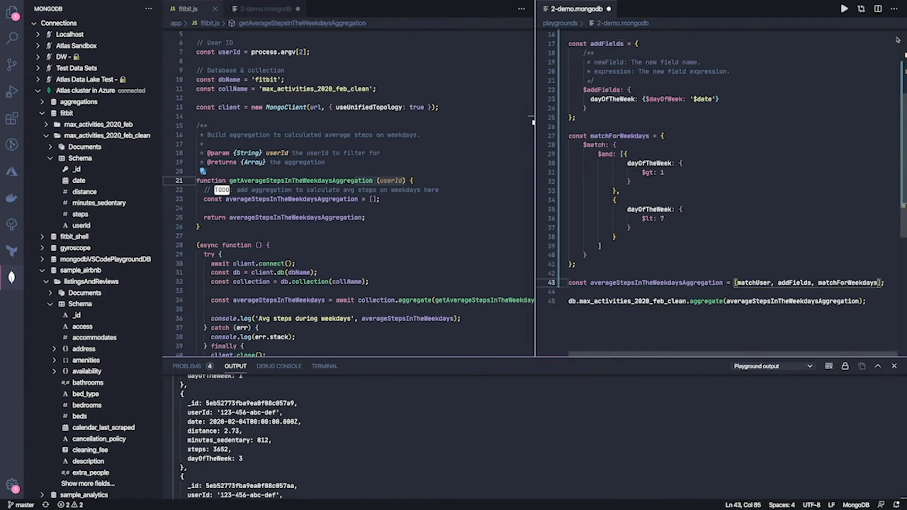
left_click(844, 8)
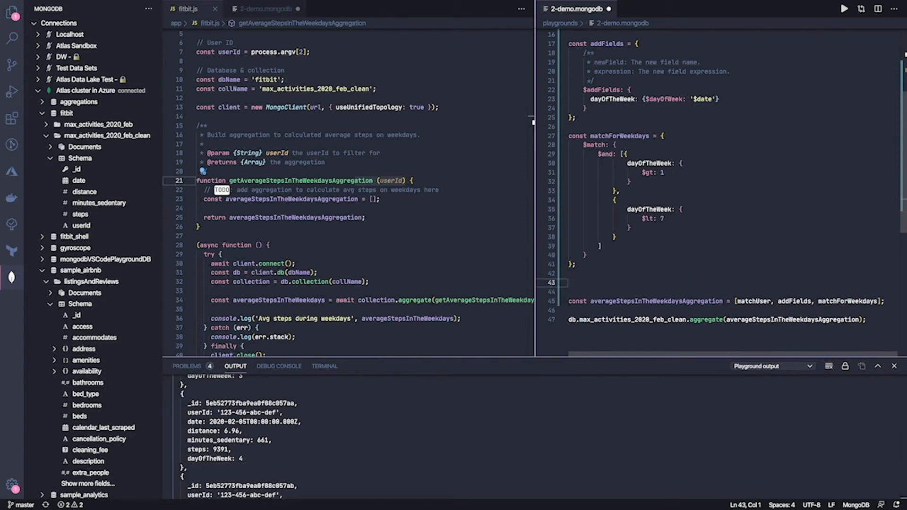
Declare group with $group _id: null and an avgSteps accumulator.
type("const")
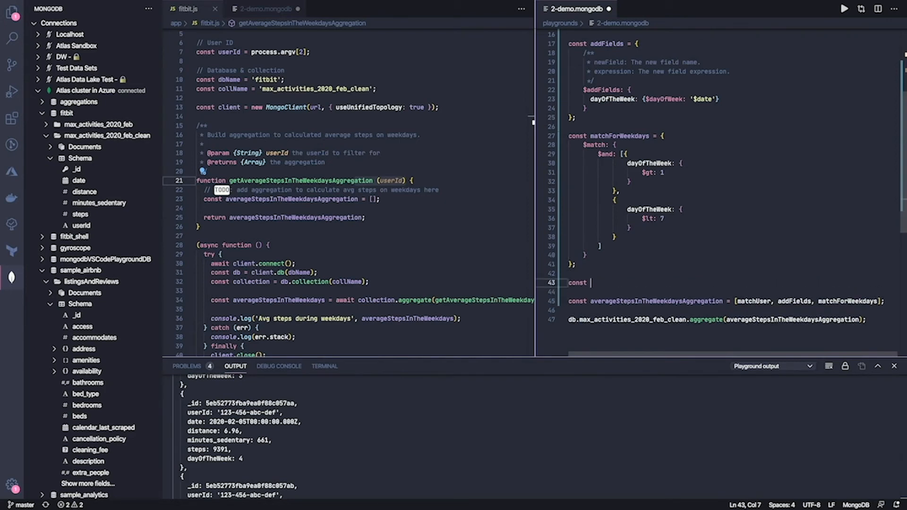
type("group = {};")
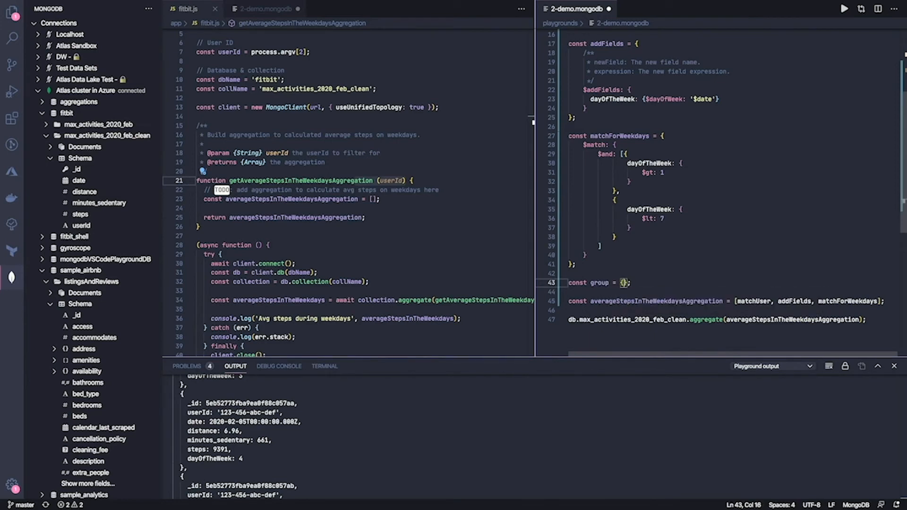
type("$group: {")
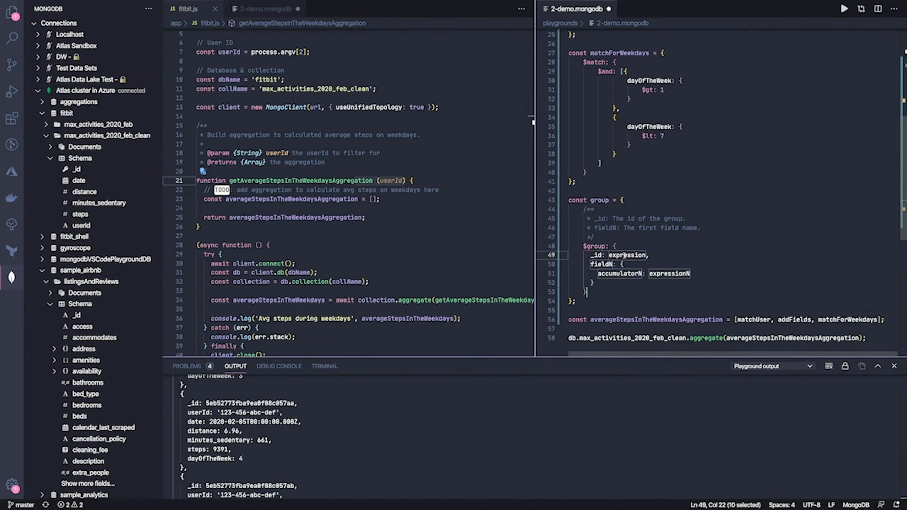
type("null,")
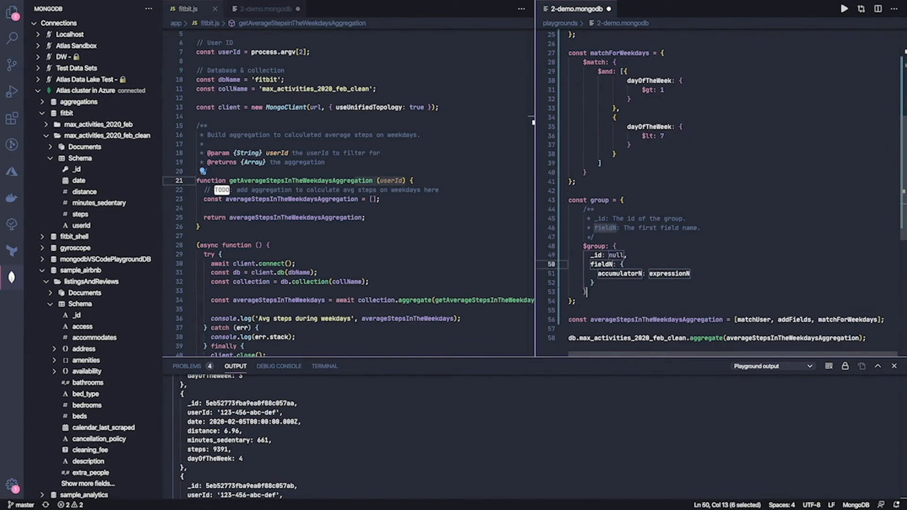
type("a: {")
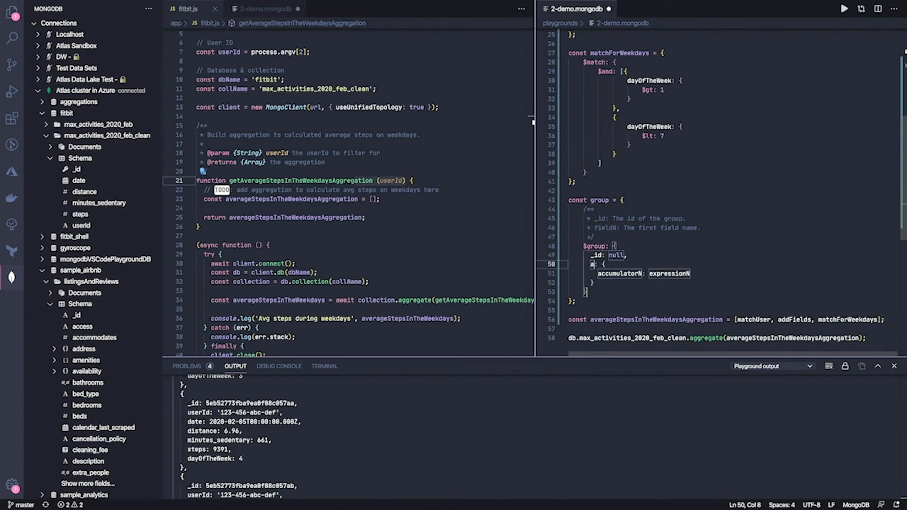
type("vg")
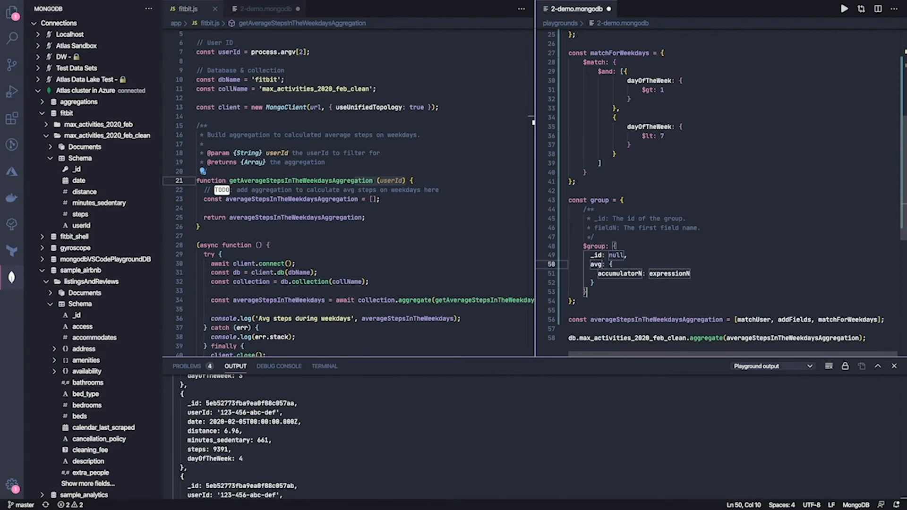
type("Steps")
left_click(733, 274)
type("$avg")
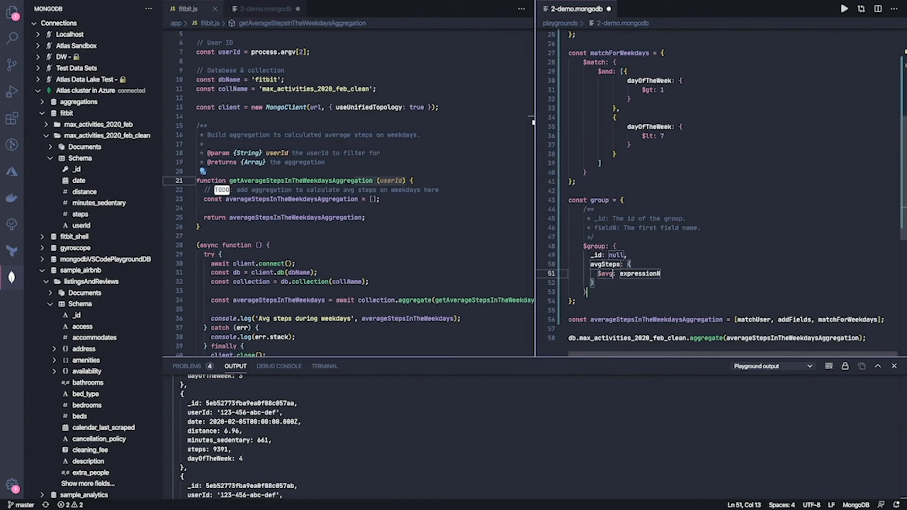
Set avgSteps to {$avg: '$steps'} and append group to the pipeline array.
key("Backspace")
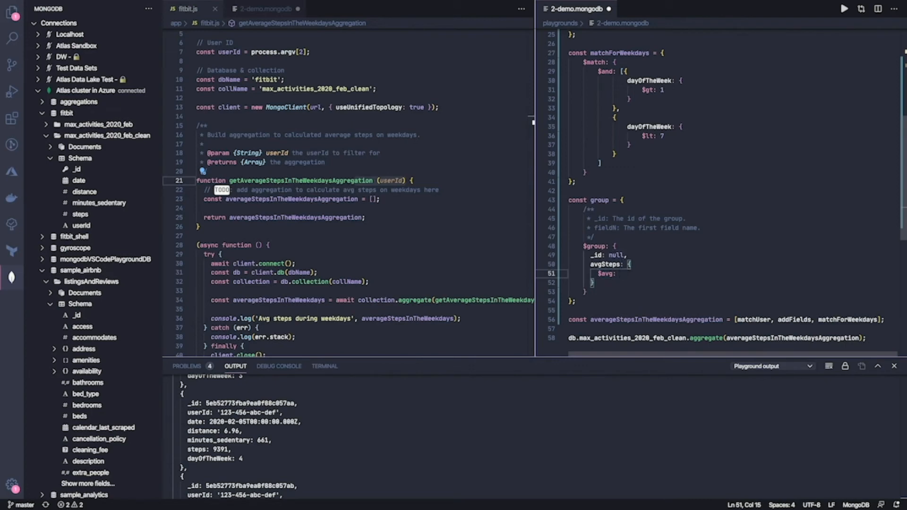
type("''")
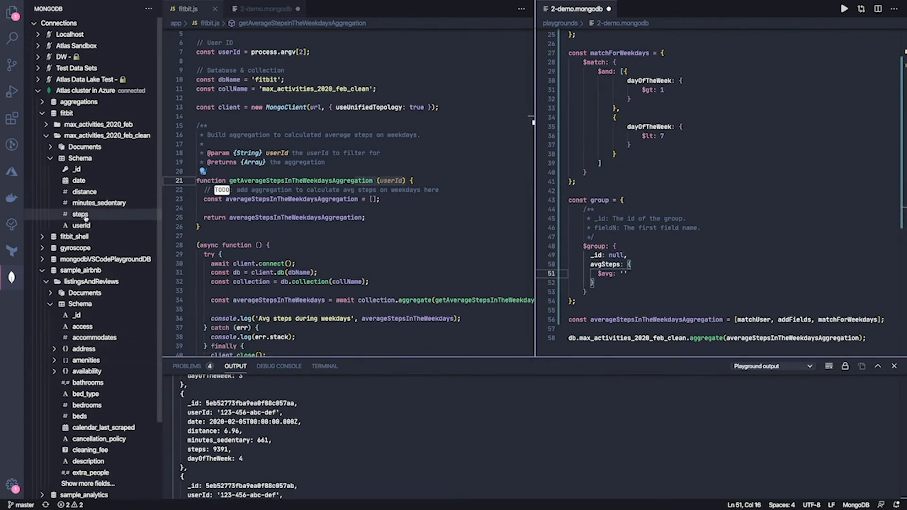
type("$ste")
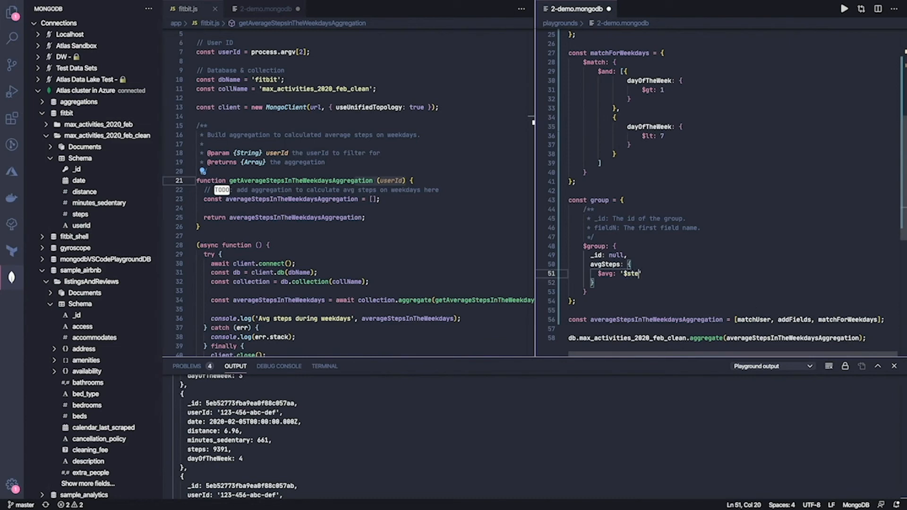
type("ps")
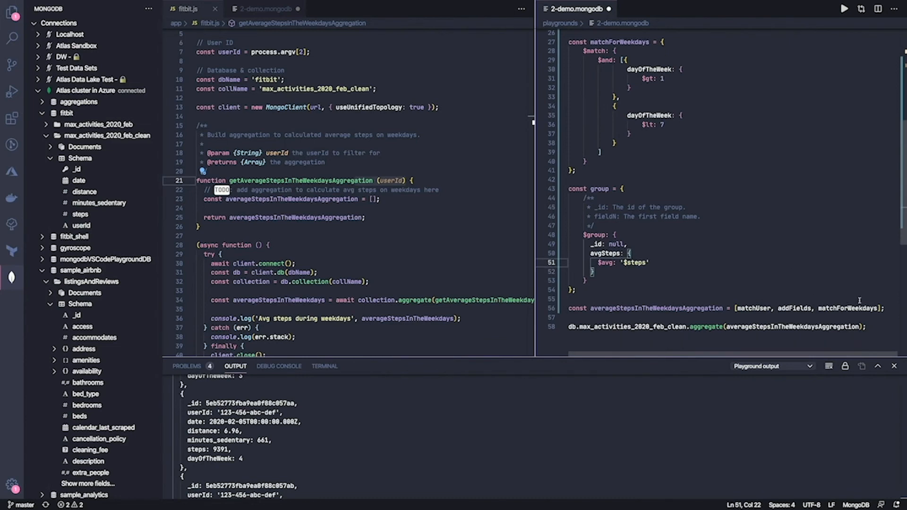
type("go")
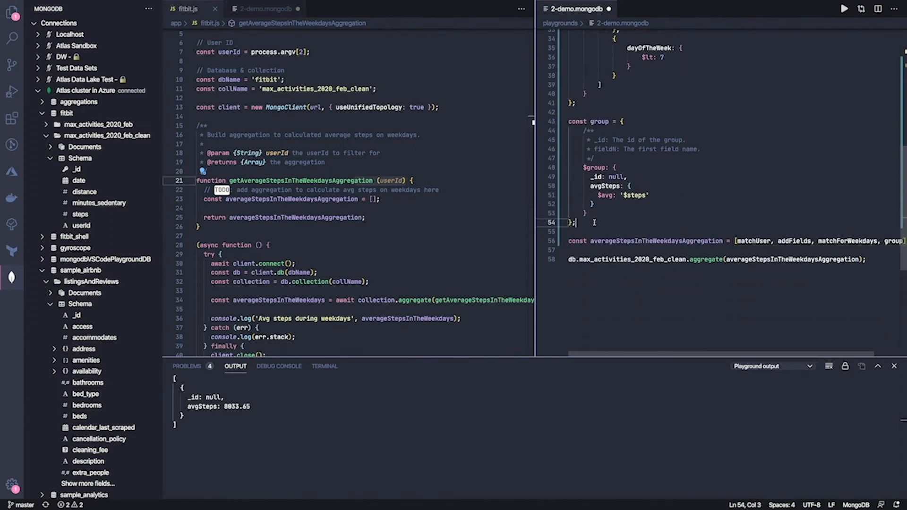
Declare unset = { $unset: '_id' } and carry the stages into fitbit.js.
type("cin")
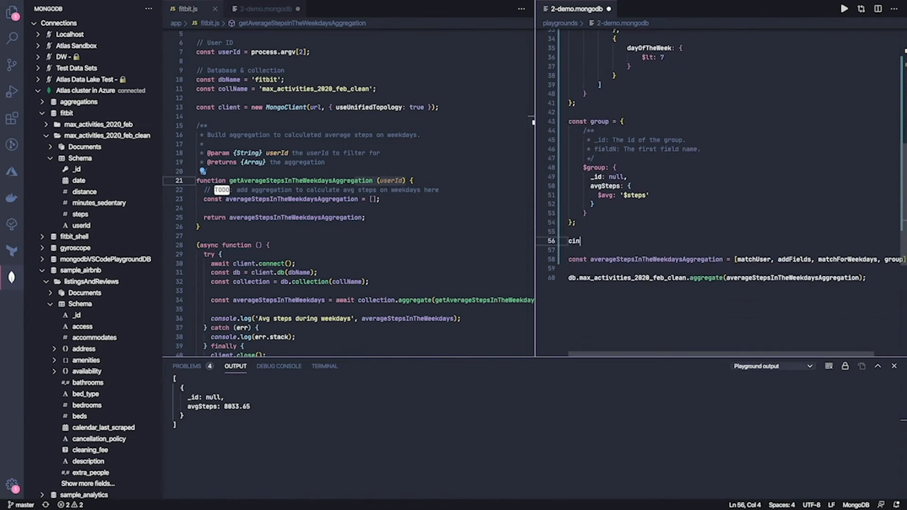
type("const")
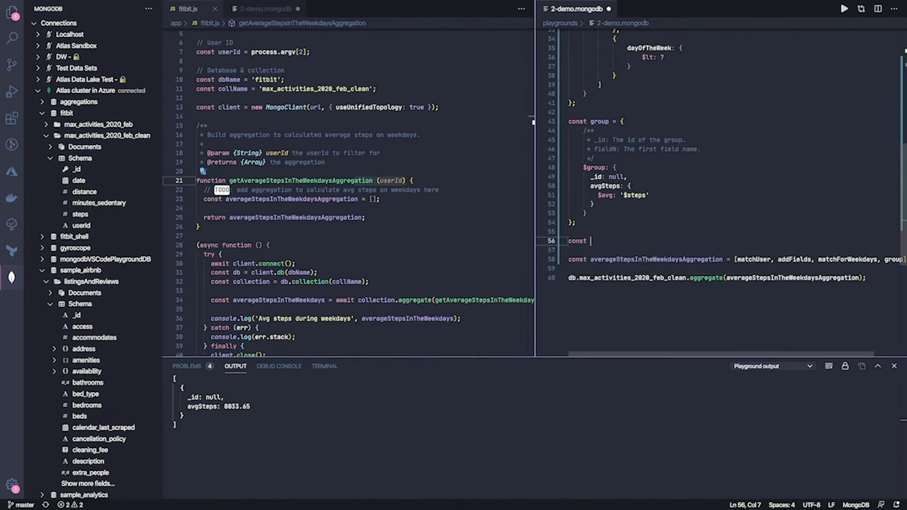
type("unset =")
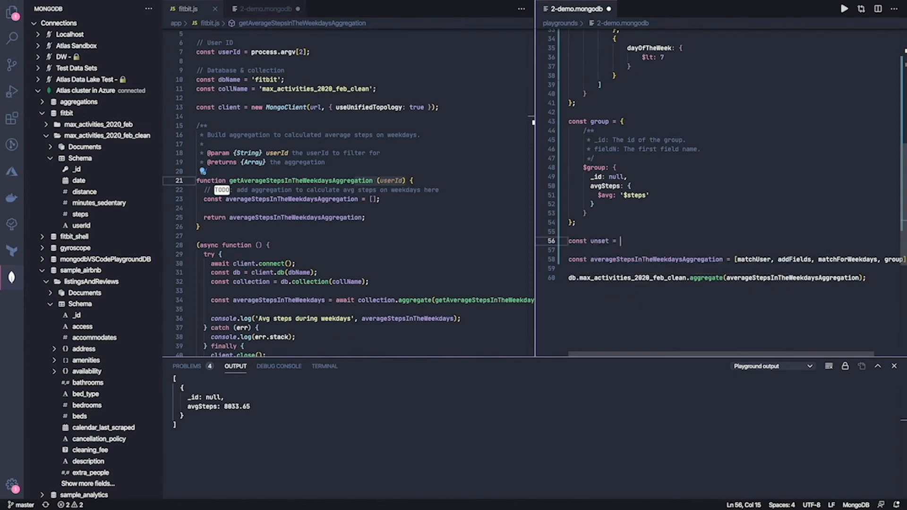
type("{")
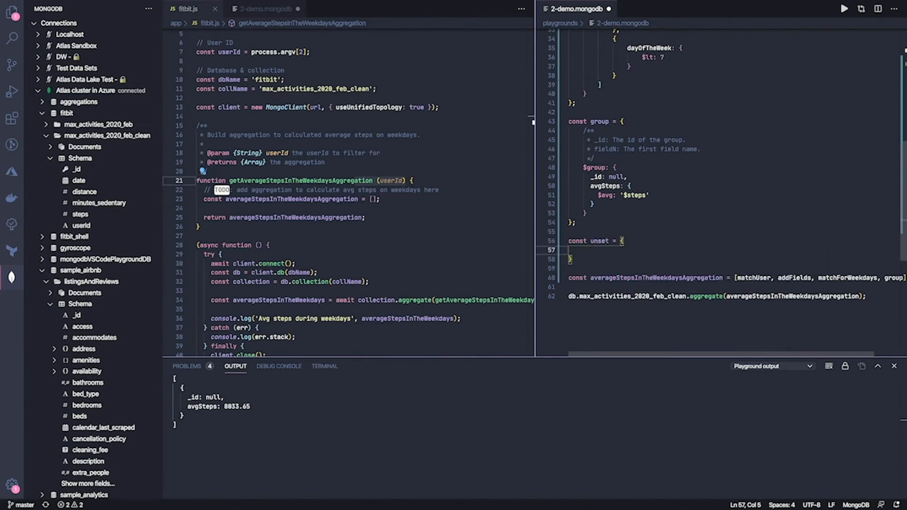
type("$unset:")
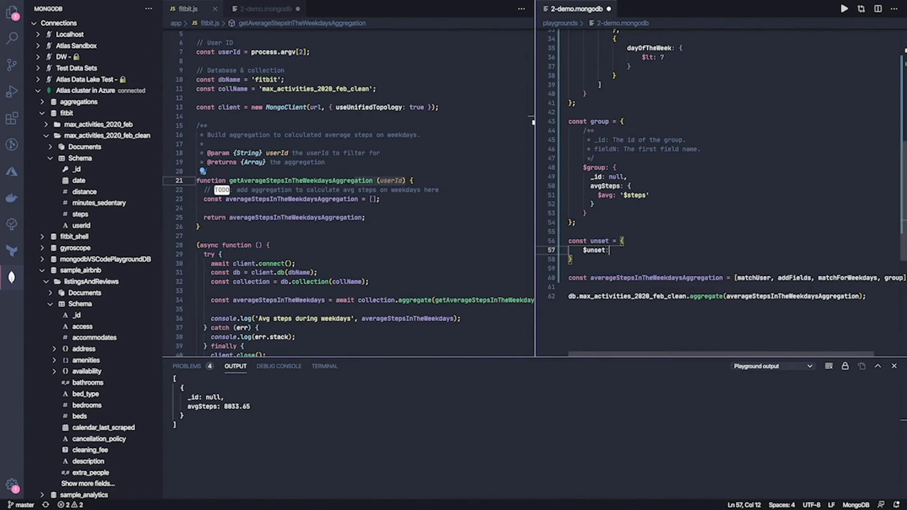
type("'_id'")
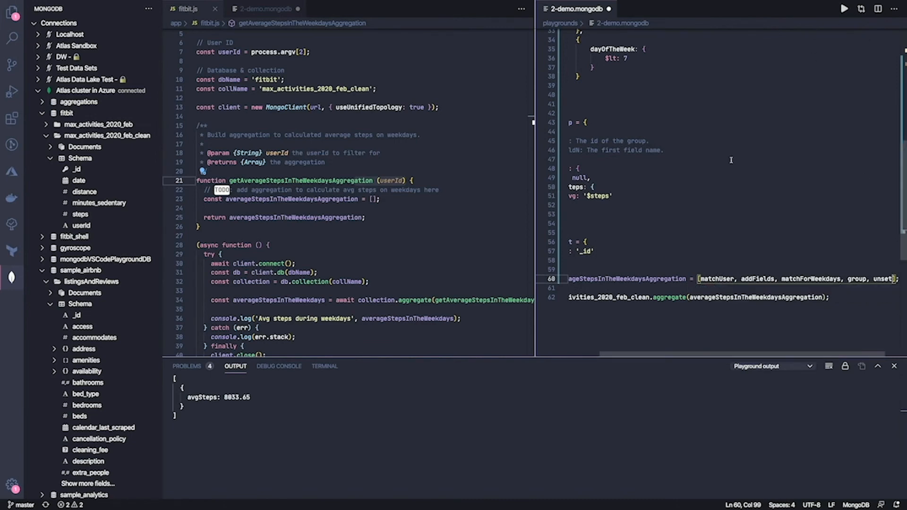
scroll("left", 3)
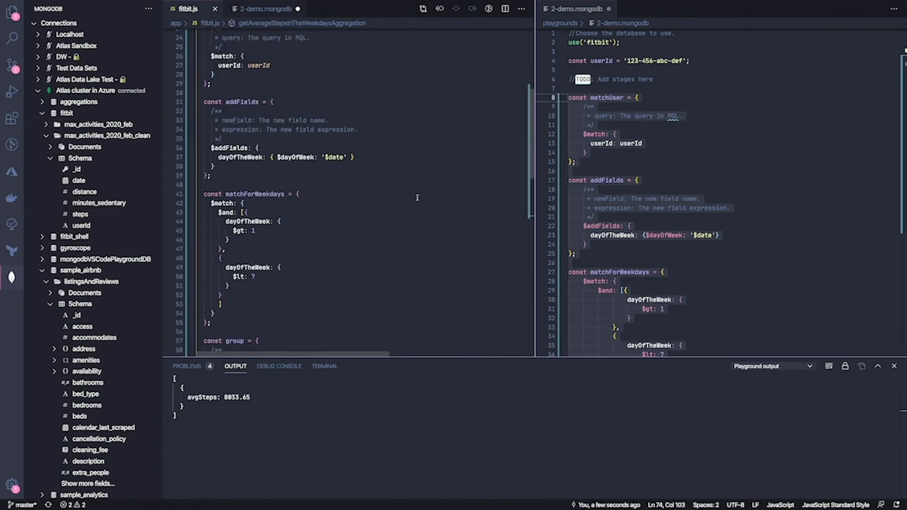
Run node fitbit.js with user id 123-456-abc-def in the terminal, printing 8833.65.
scroll("up", 3)
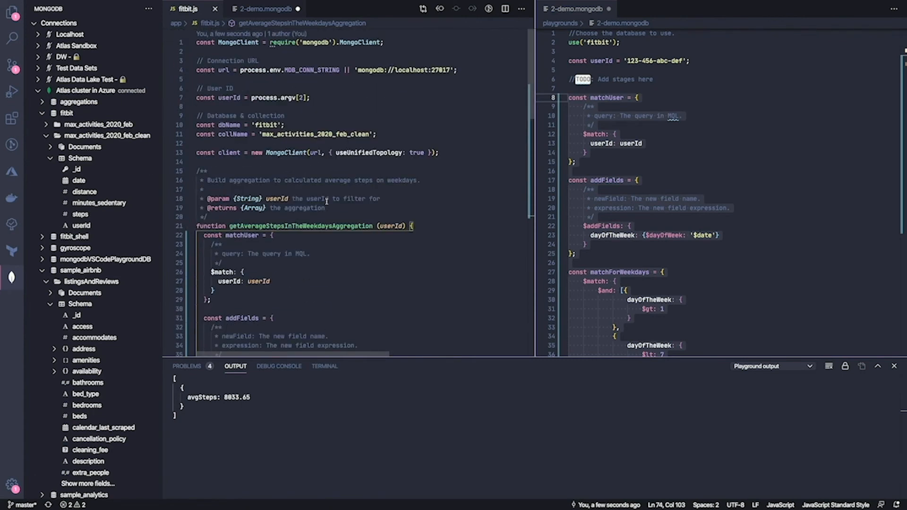
left_click(324, 367)
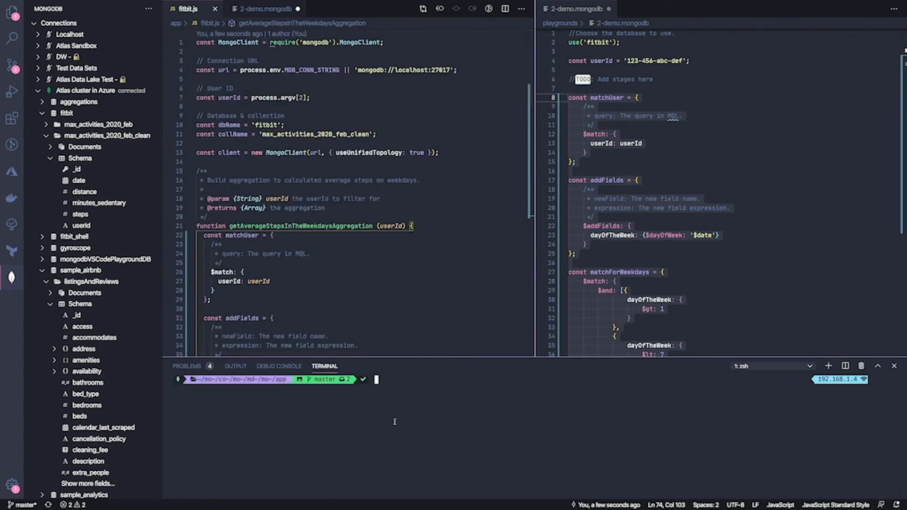
type("node")
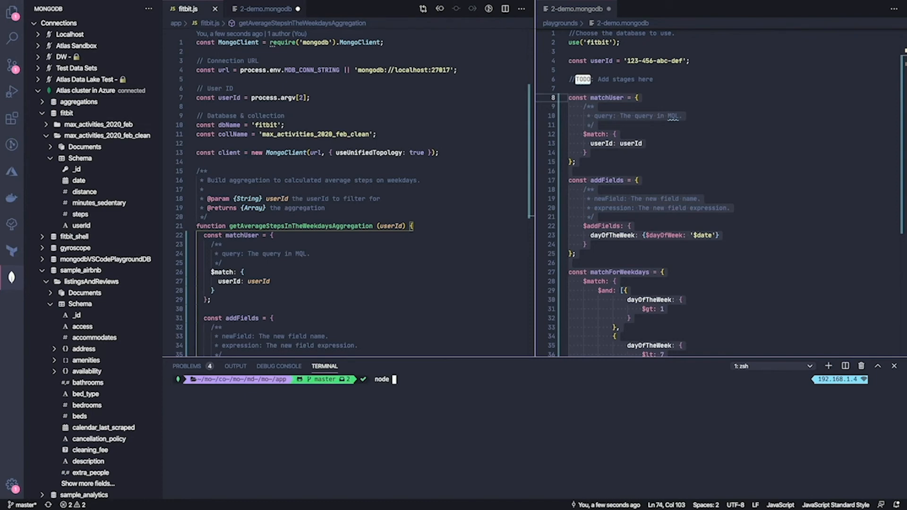
type("fitbit.js '123-456-abc-def")
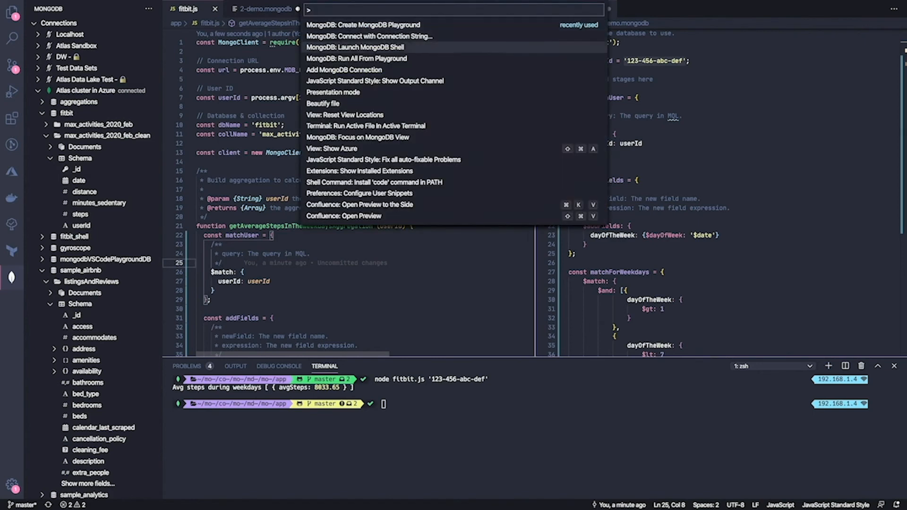
Launch the MongoDB Shell and run show dbs to list databases with sizes.
left_click(355, 47)
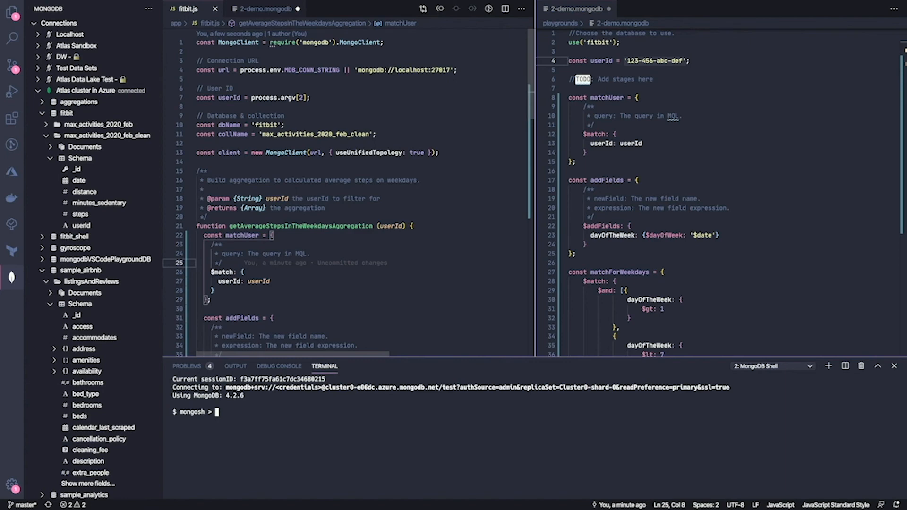
type("show")
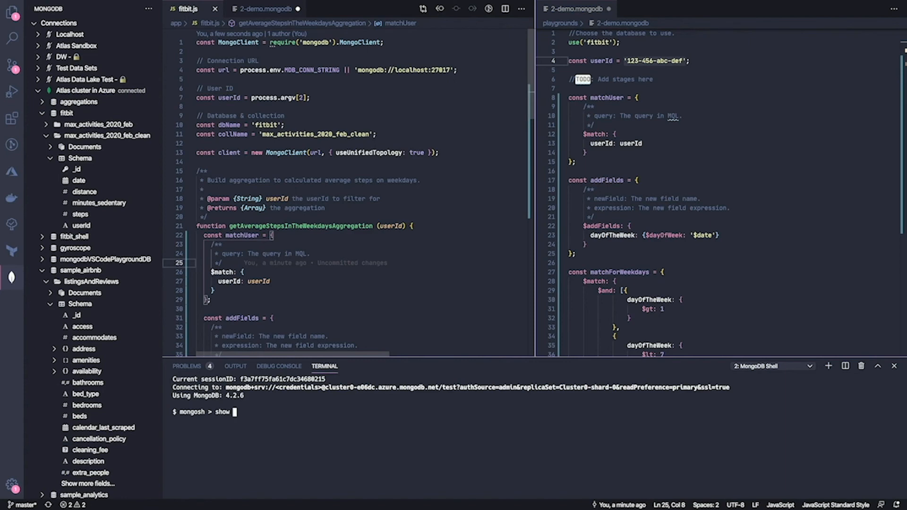
key("Enter")
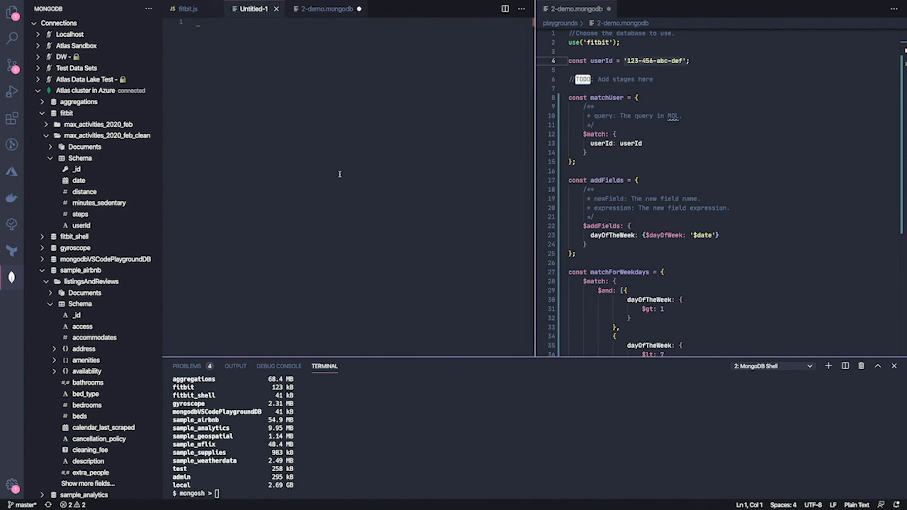
Expand the Atlas Terraform template and set backing_provider_name to AZURE.
type("te")
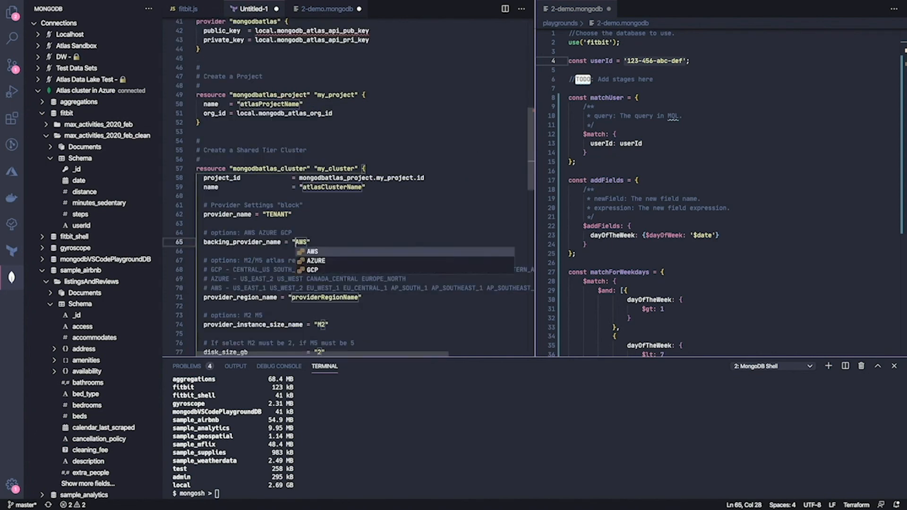
left_click(316, 261)
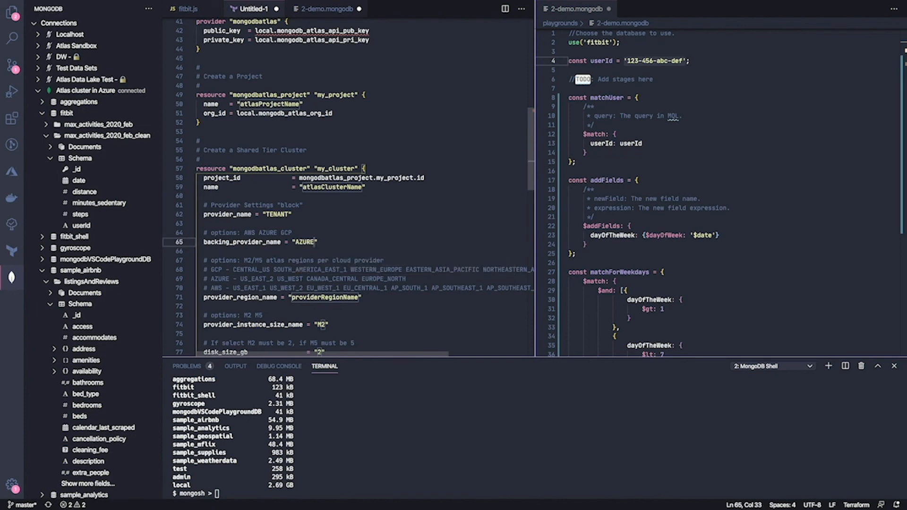